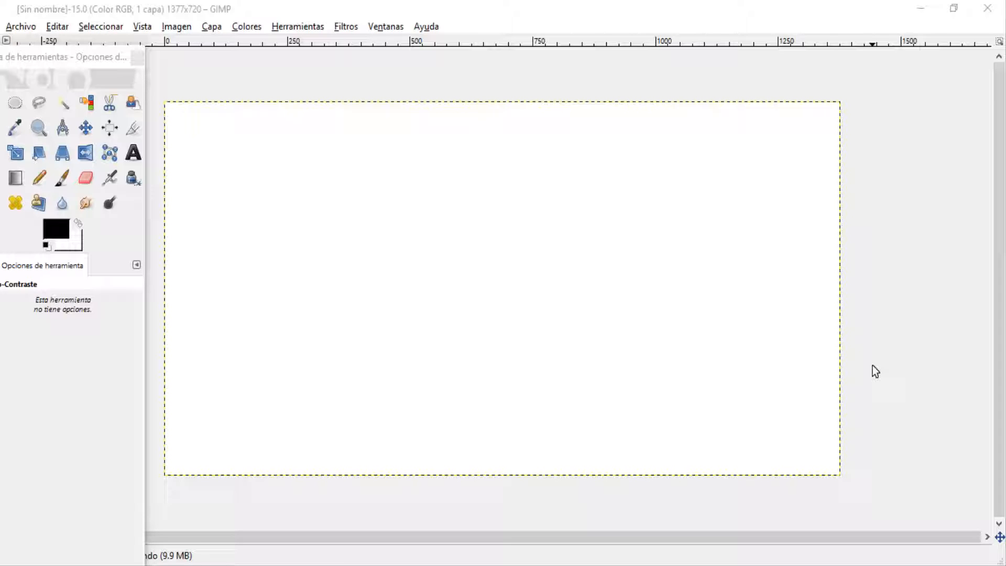
mouse_move(238, 84)
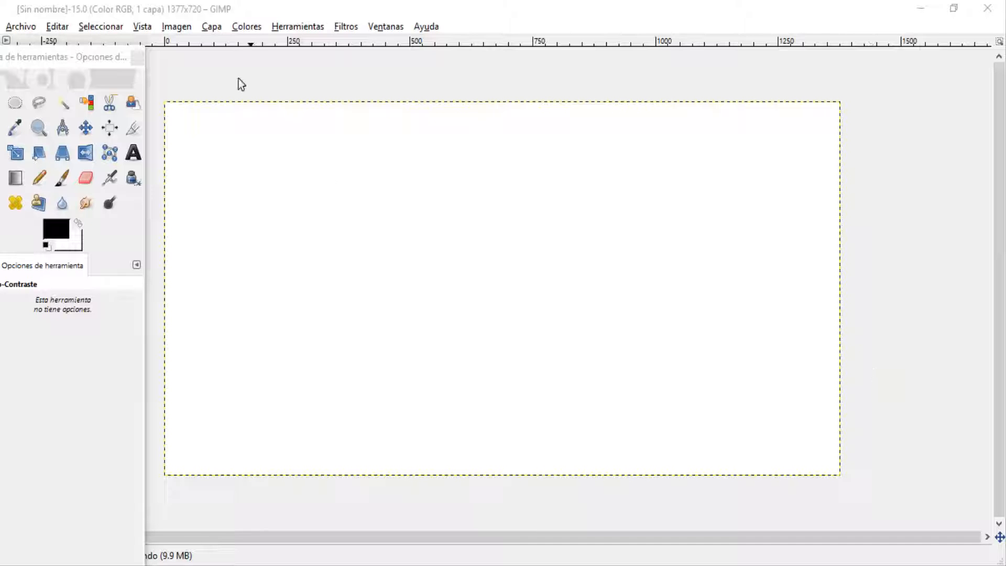
- Open chinese-dragon-wallpaper-0424190348.jpg from Pictures as a new layer on the blank canvas
click(20, 27)
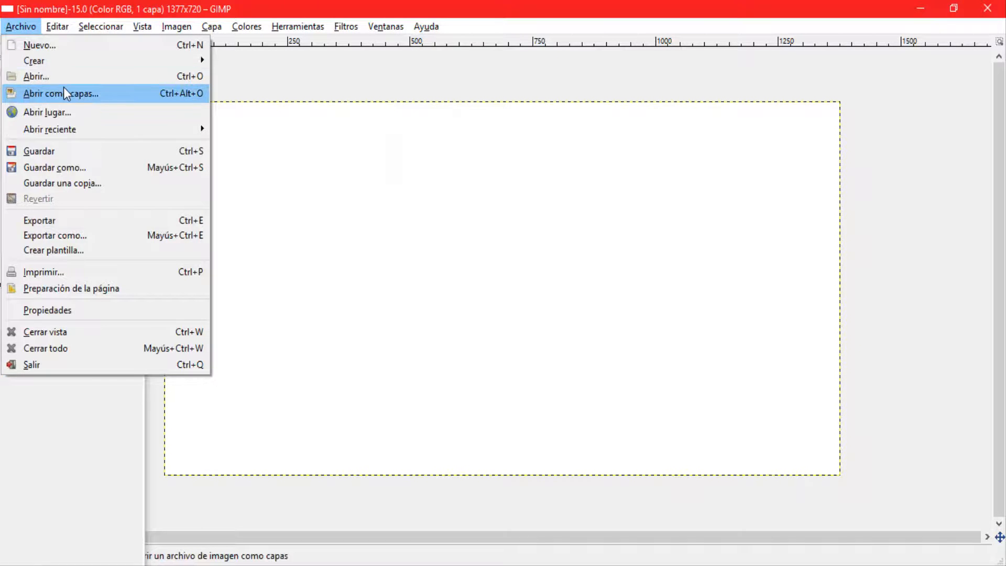
click(60, 94)
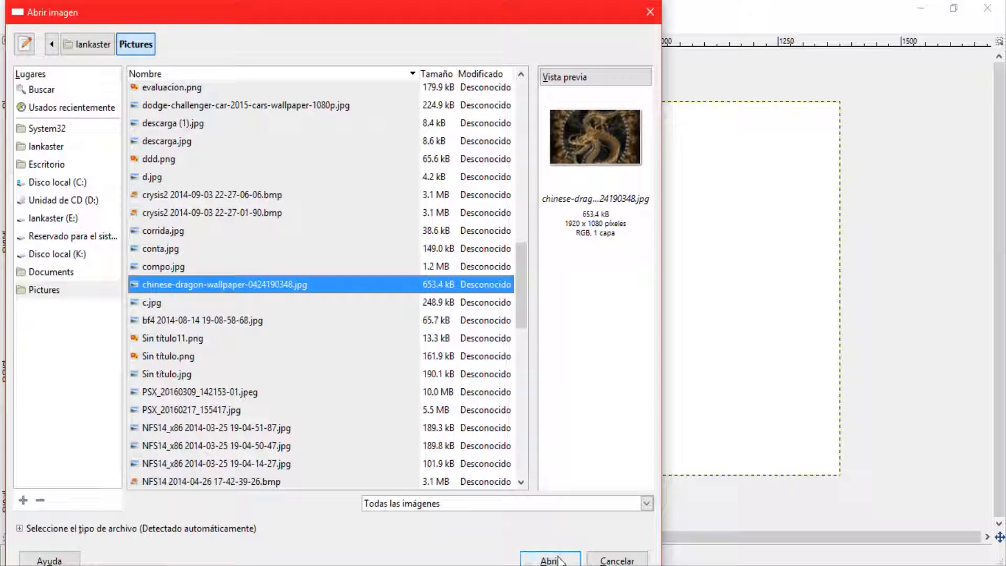
click(550, 560)
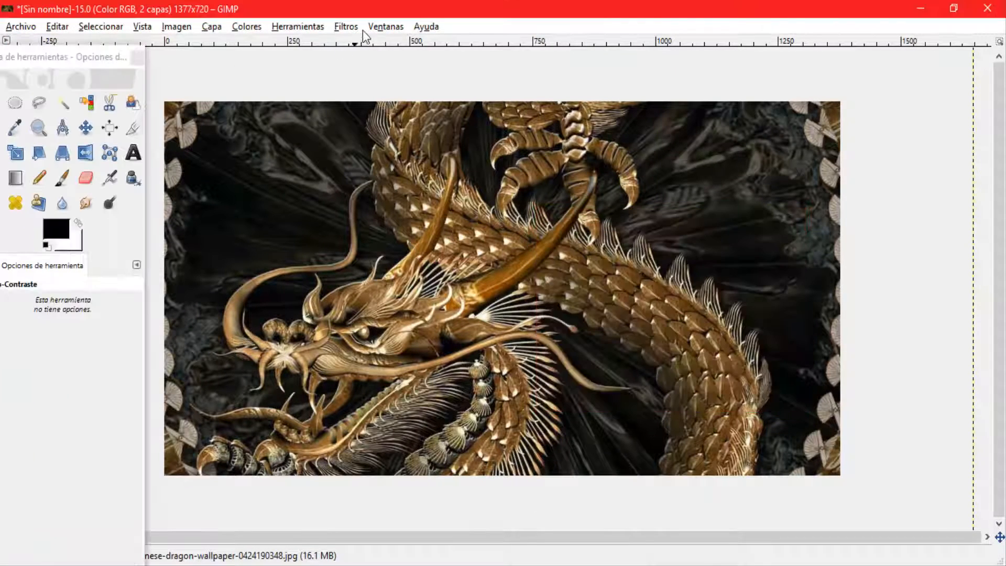
- Restore the Layers, Channels, Paths dock and scale the dragon layer to 896×593
click(385, 27)
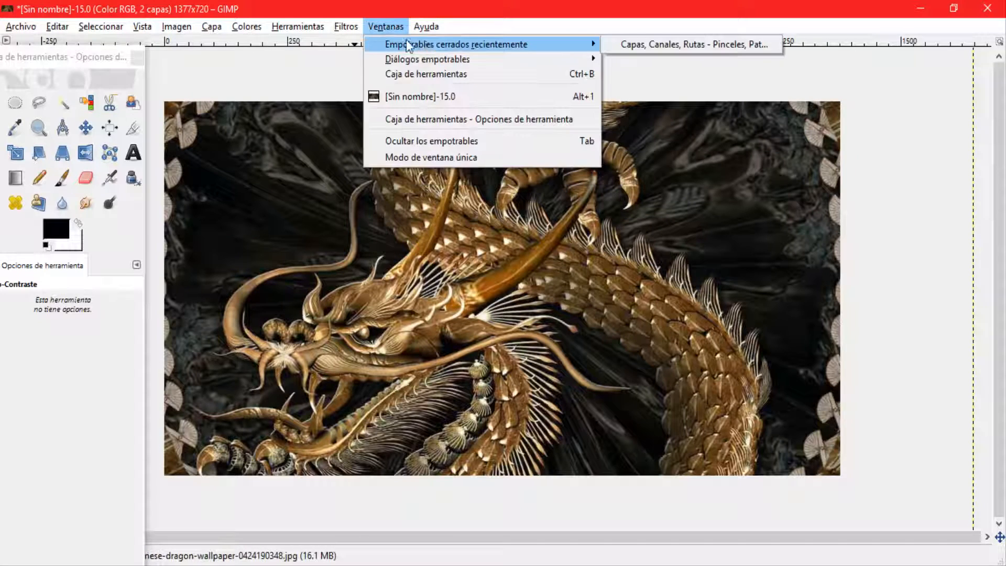
click(692, 44)
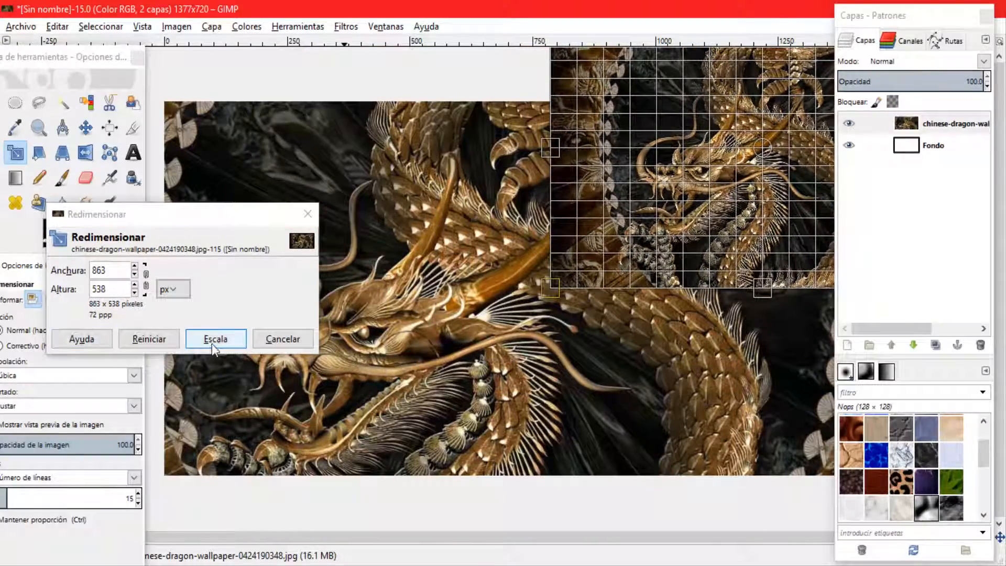
click(216, 339)
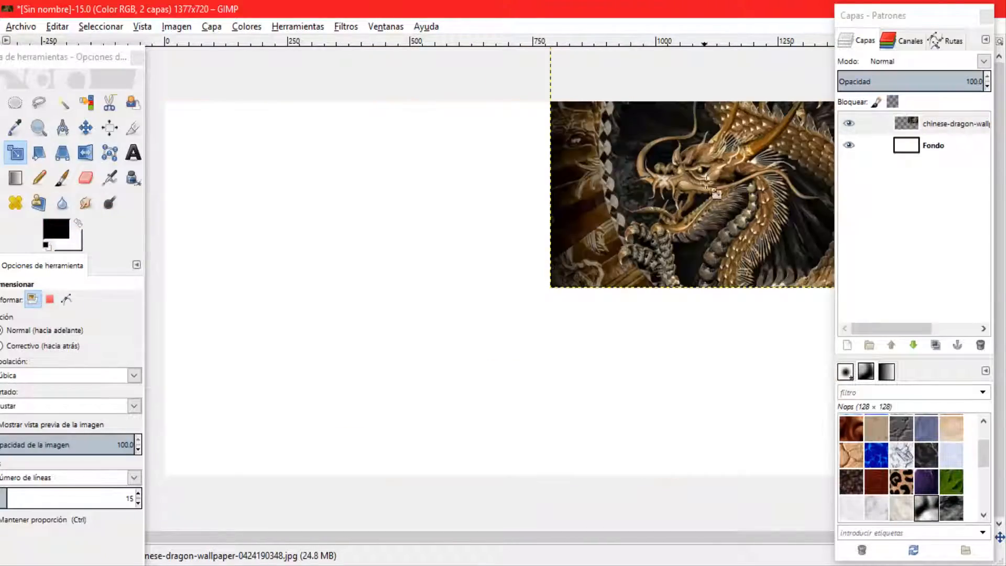
click(86, 127)
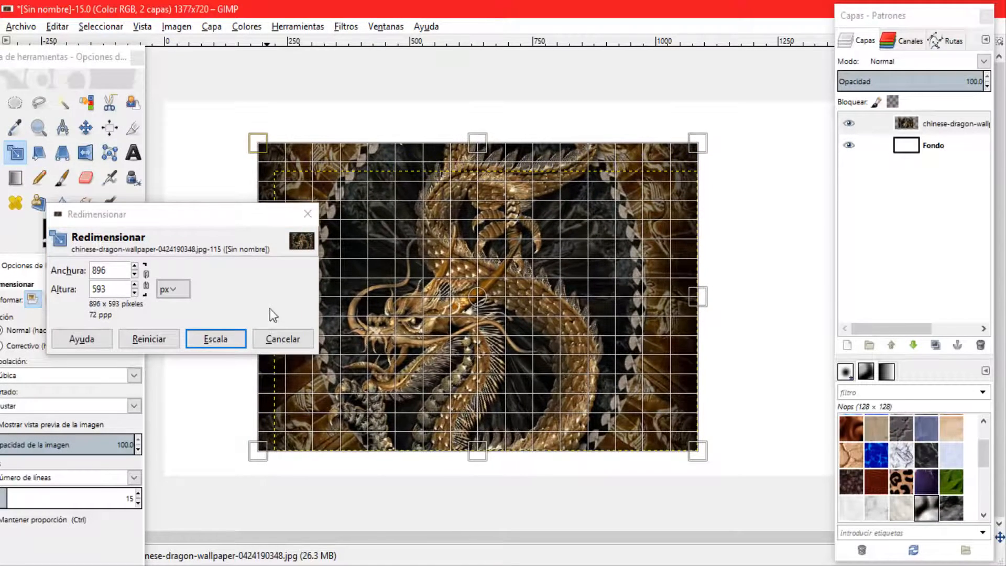
click(215, 339)
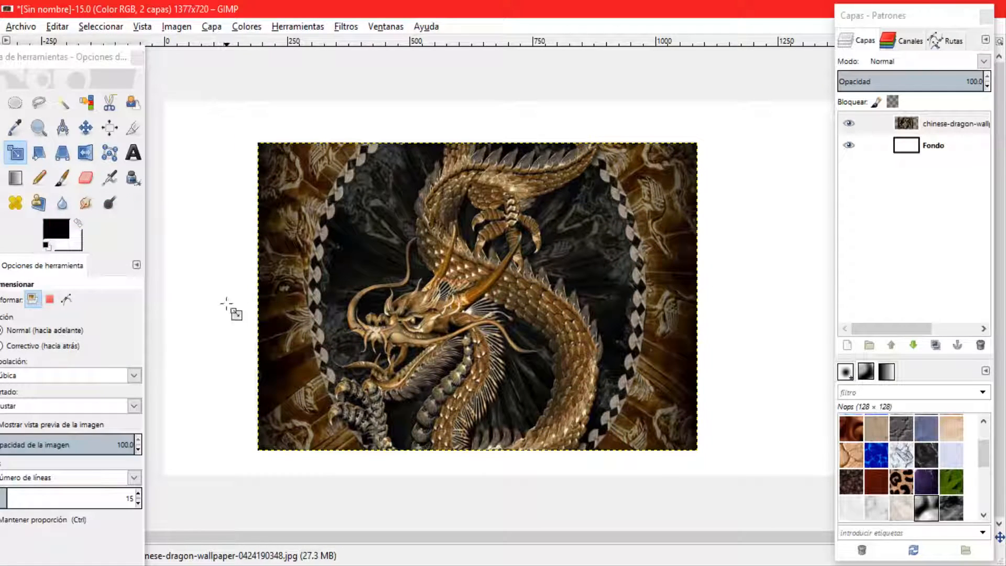
click(86, 178)
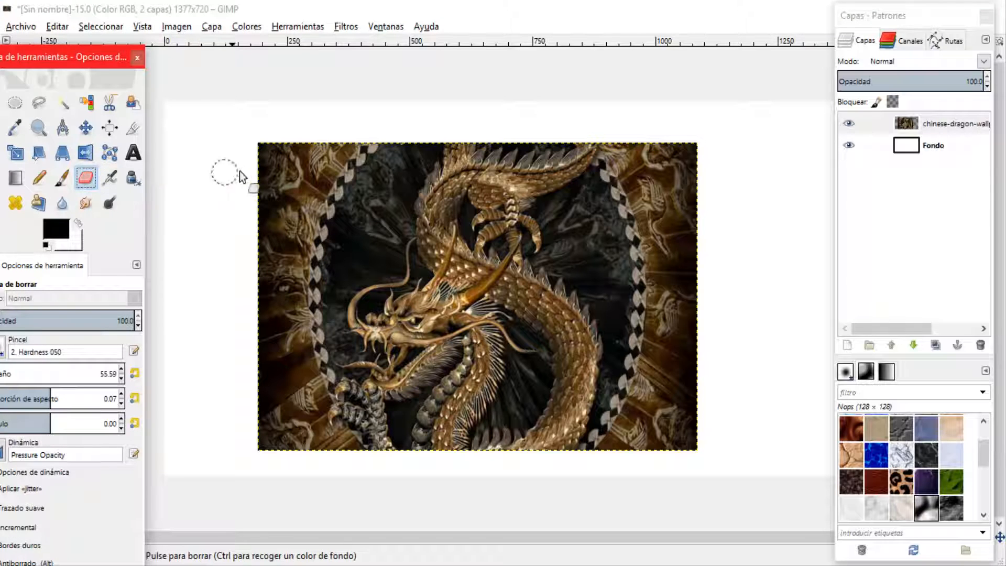
mouse_move(183, 158)
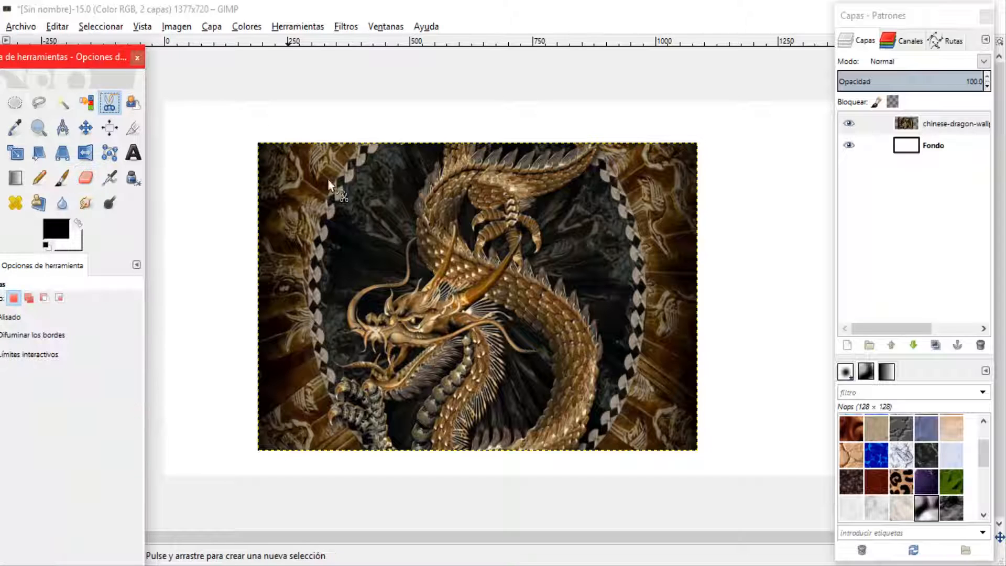
mouse_move(414, 292)
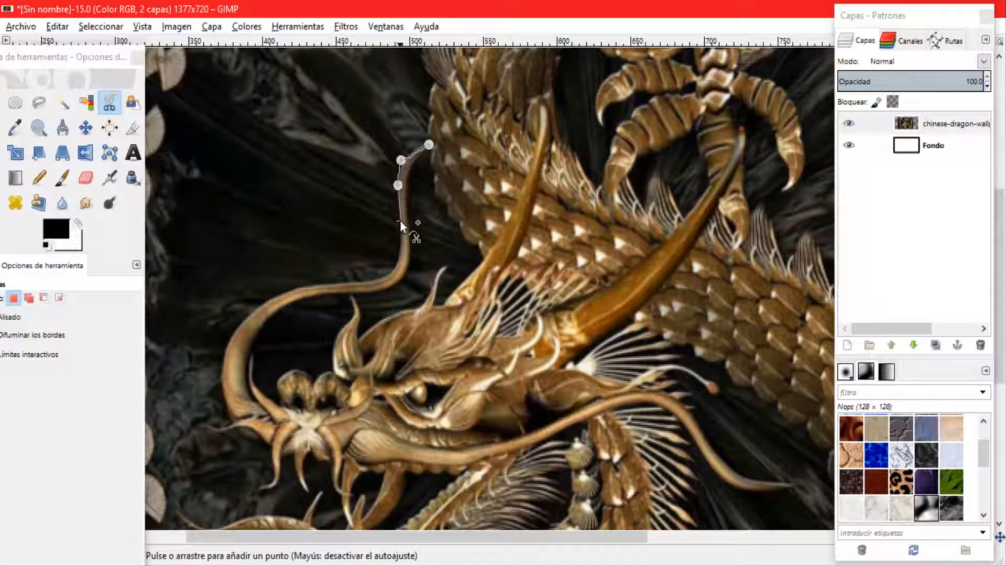
- Add Intelligent Scissors points along the whisker above the dragon's head
click(394, 269)
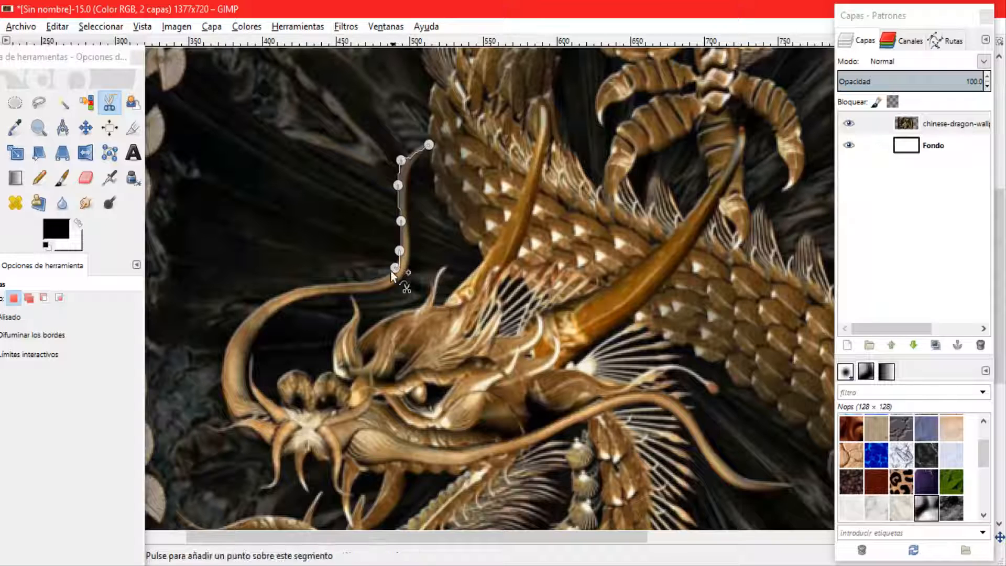
click(324, 283)
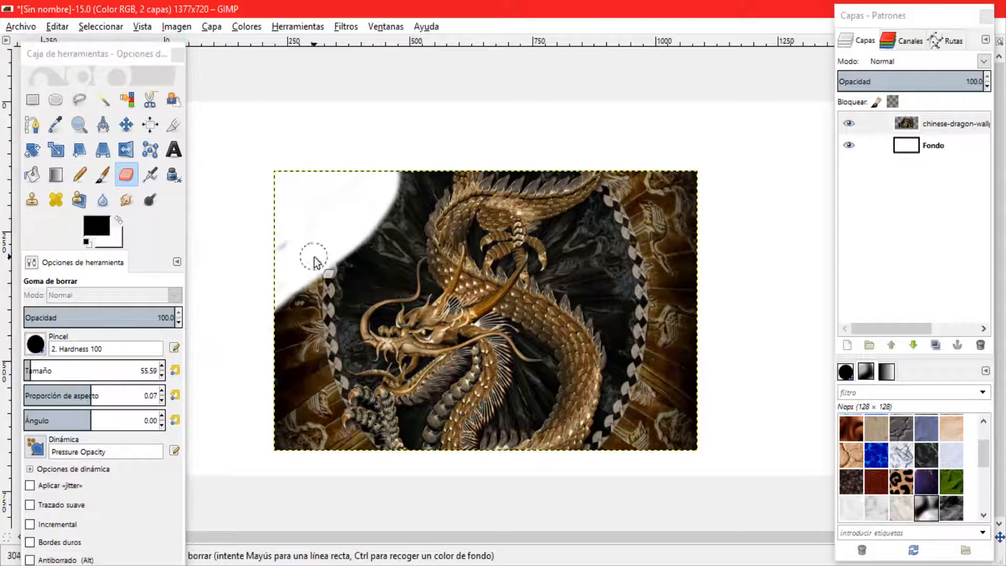
- Erase the dark background along the dragon layer's left and top edges
drag(314, 260, 289, 392)
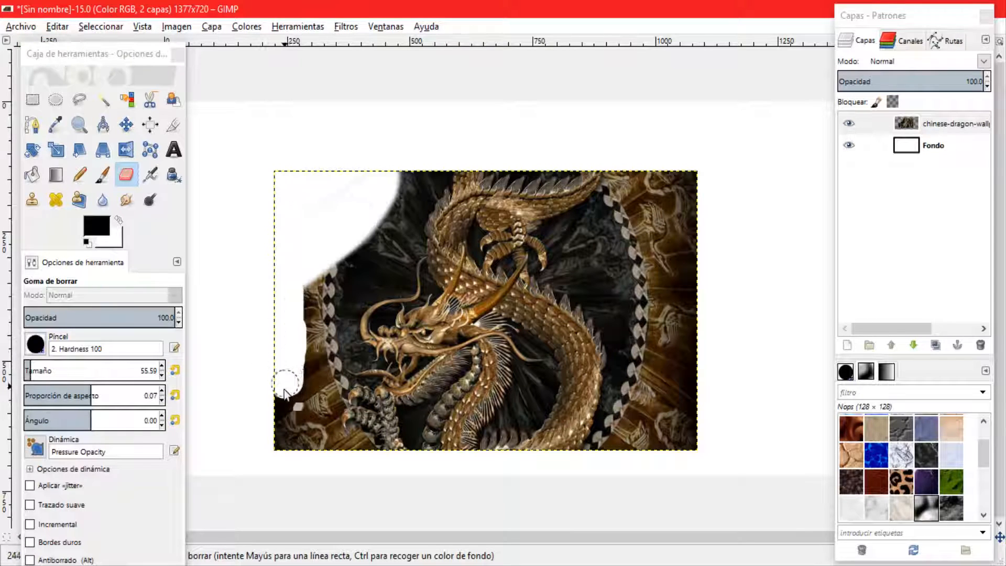
drag(286, 382, 305, 437)
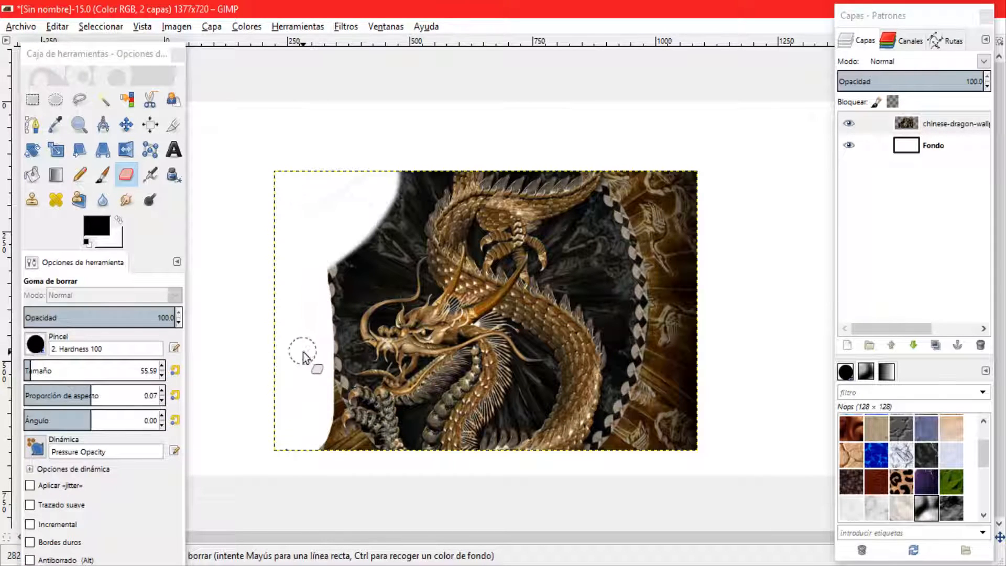
drag(305, 357, 378, 244)
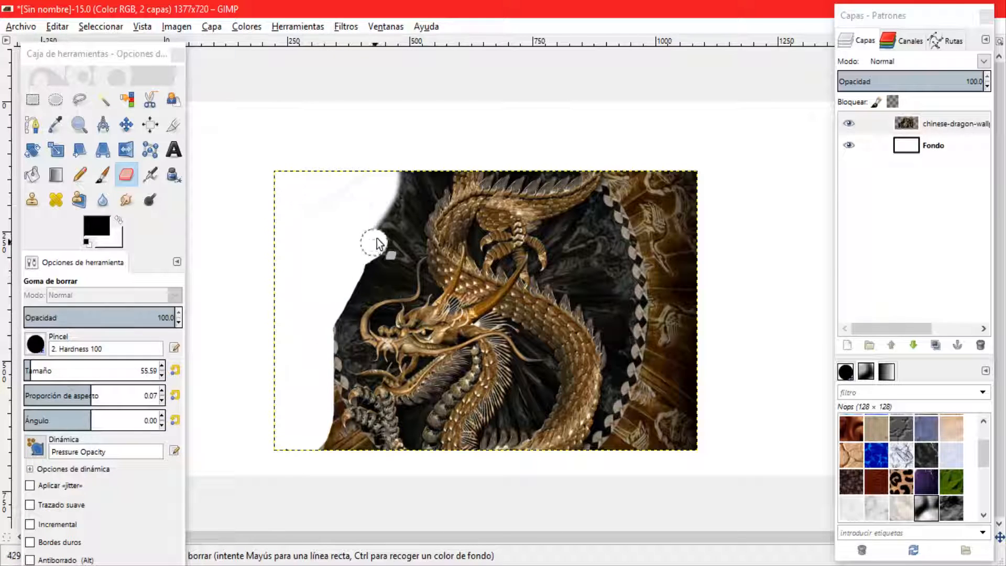
drag(379, 244, 286, 243)
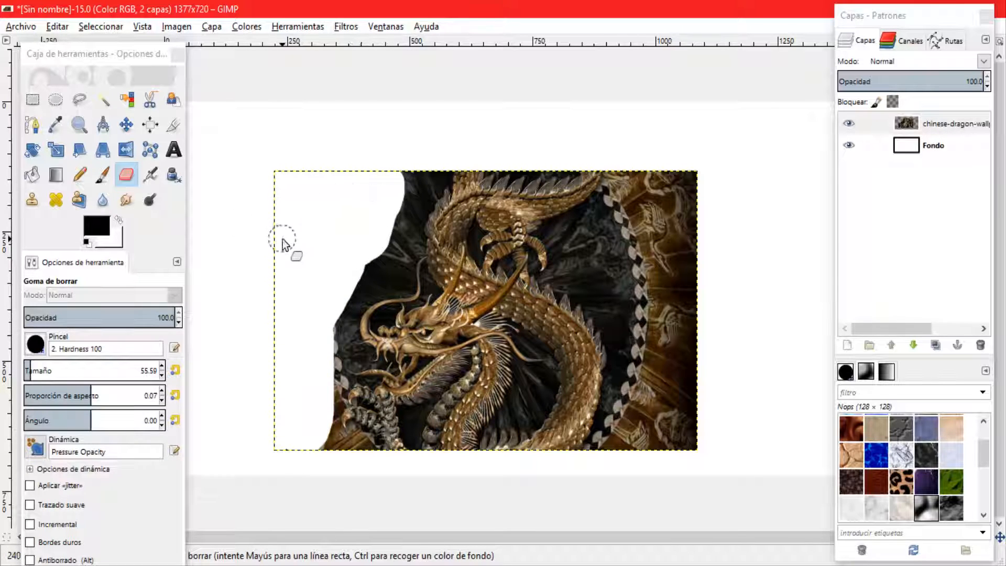
drag(282, 241, 405, 186)
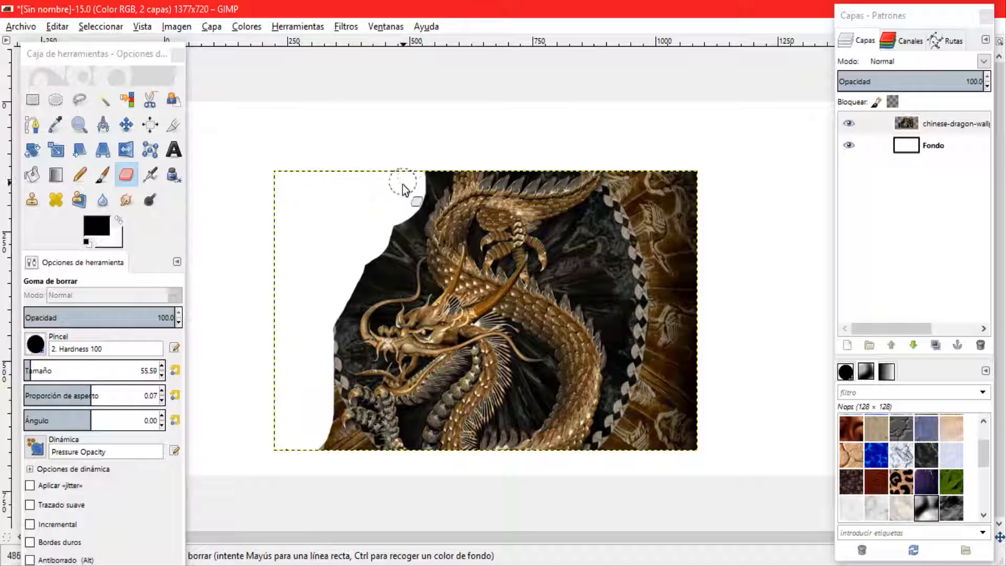
drag(404, 186, 401, 251)
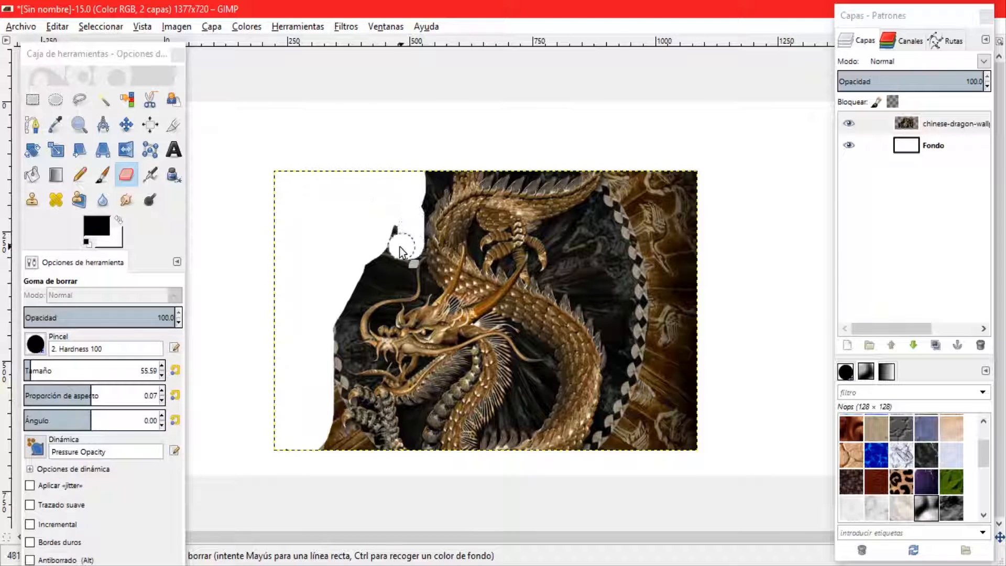
- Erase the background beside the dragon's horns, head and snout down to the bottom-left corner
drag(401, 247, 404, 286)
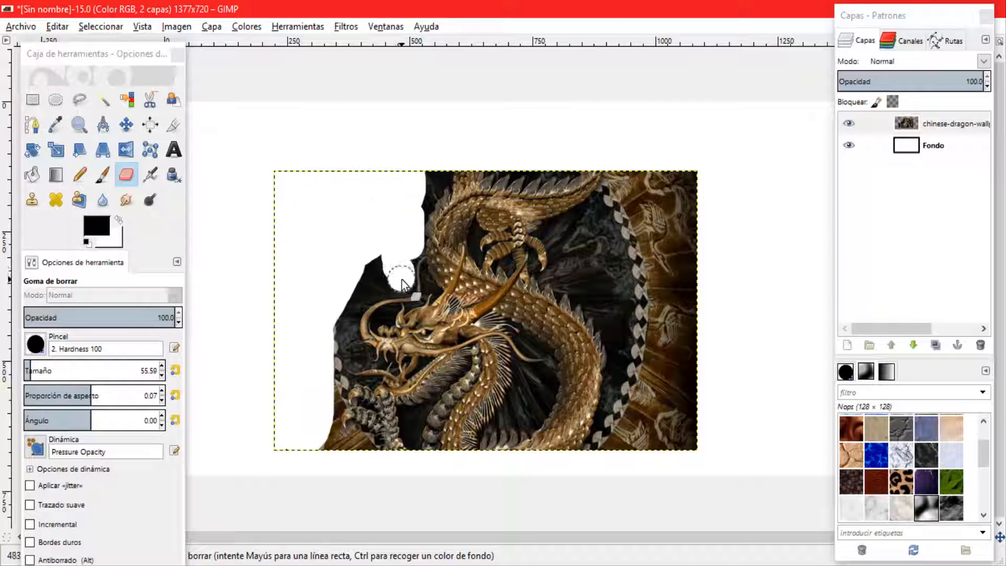
drag(401, 283, 366, 282)
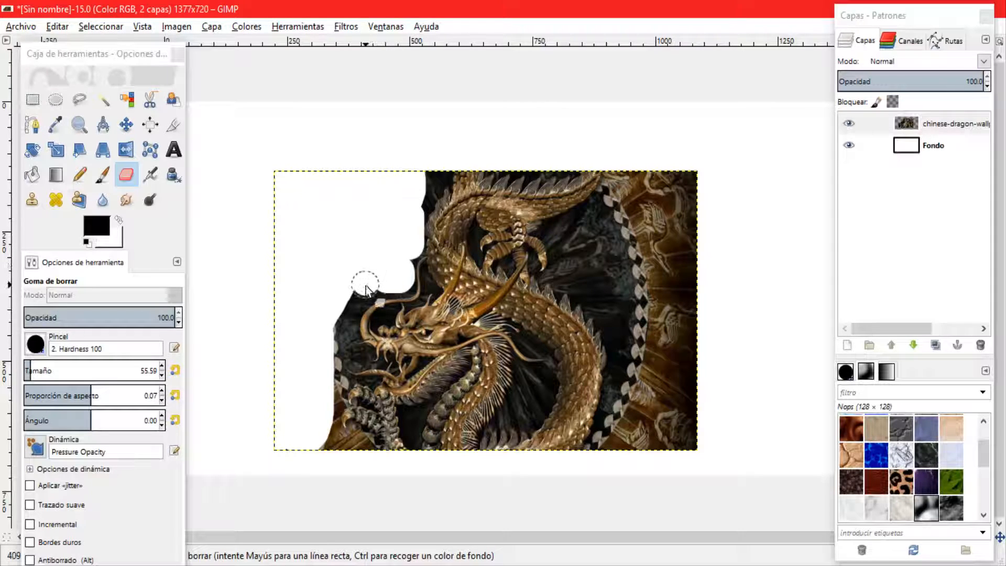
drag(366, 283, 356, 305)
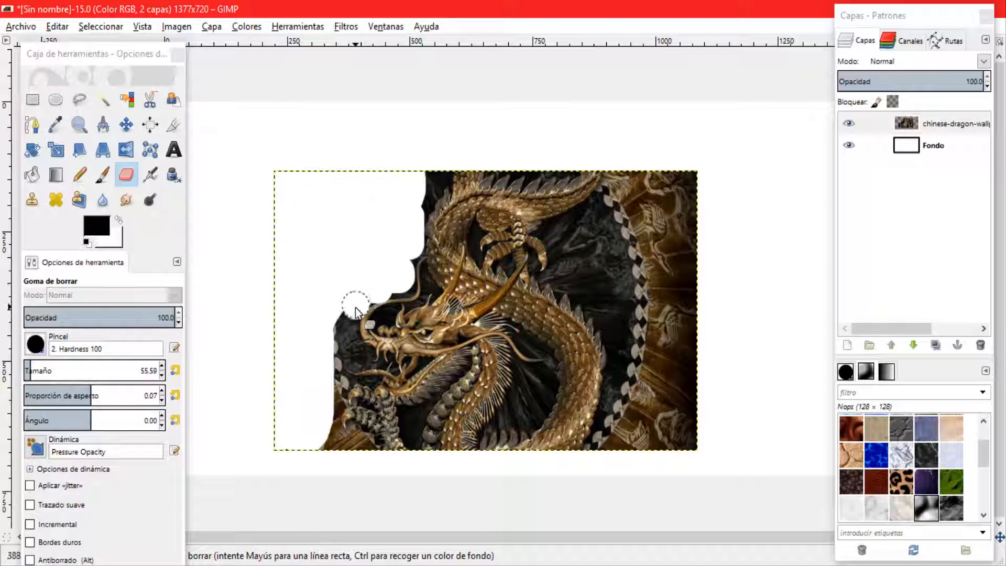
drag(360, 306, 341, 372)
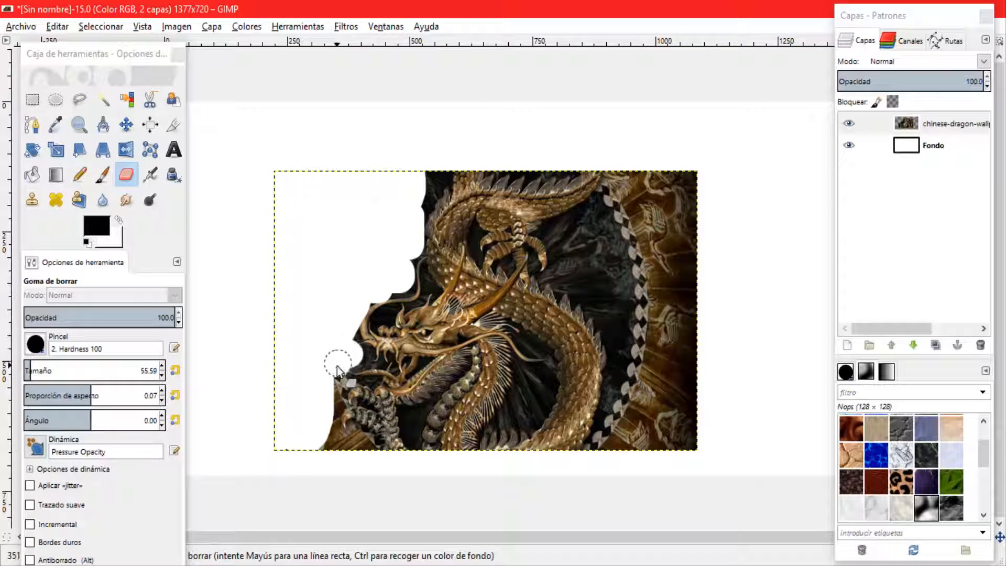
drag(340, 369, 321, 436)
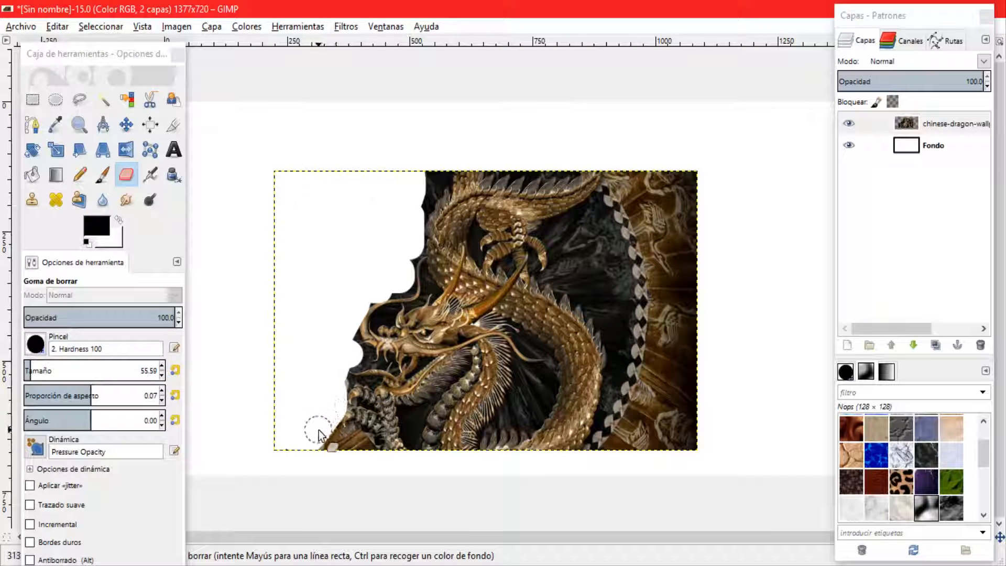
drag(321, 437, 353, 452)
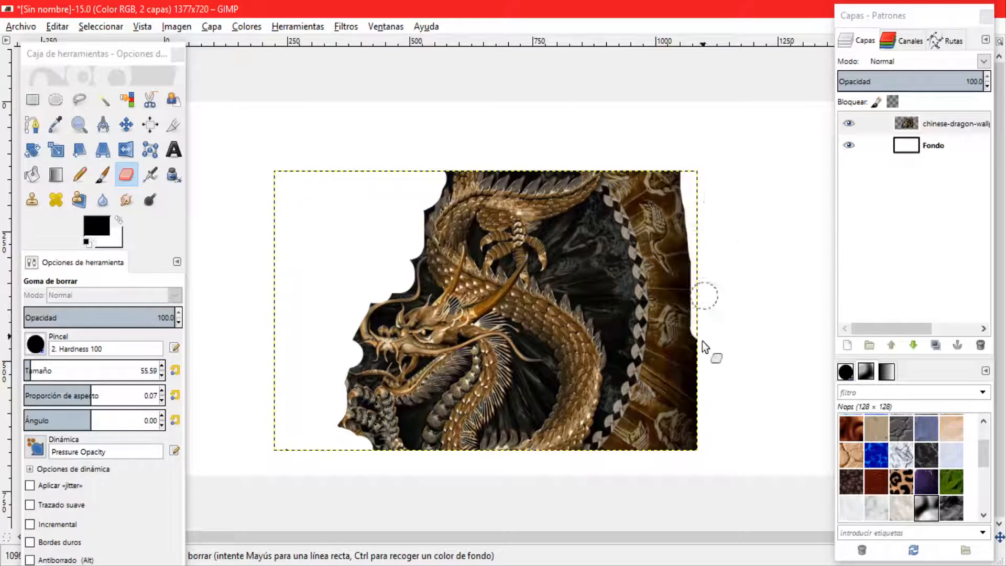
- Erase the patterned strip and checkered border along the right edge
drag(706, 295, 668, 440)
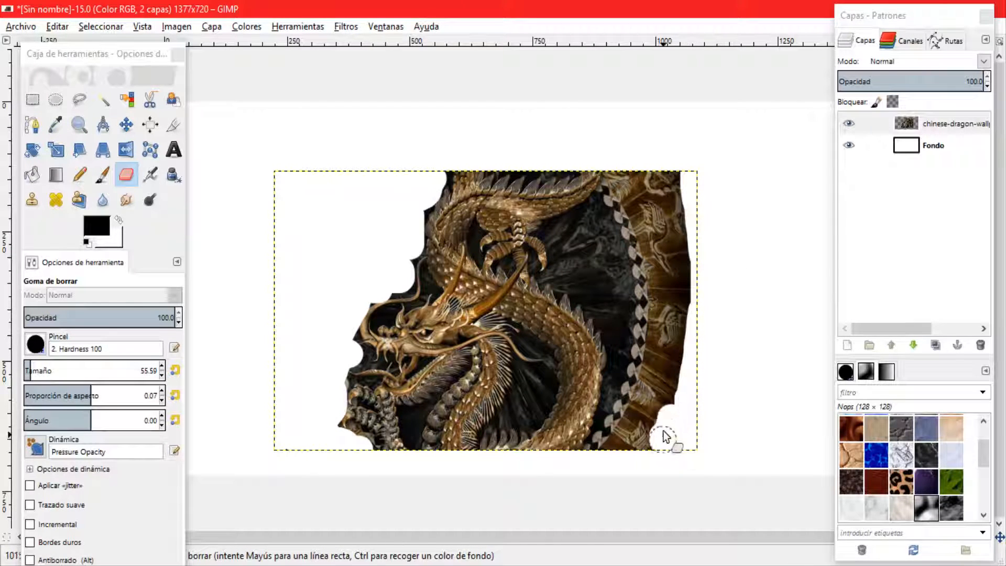
drag(667, 436, 606, 452)
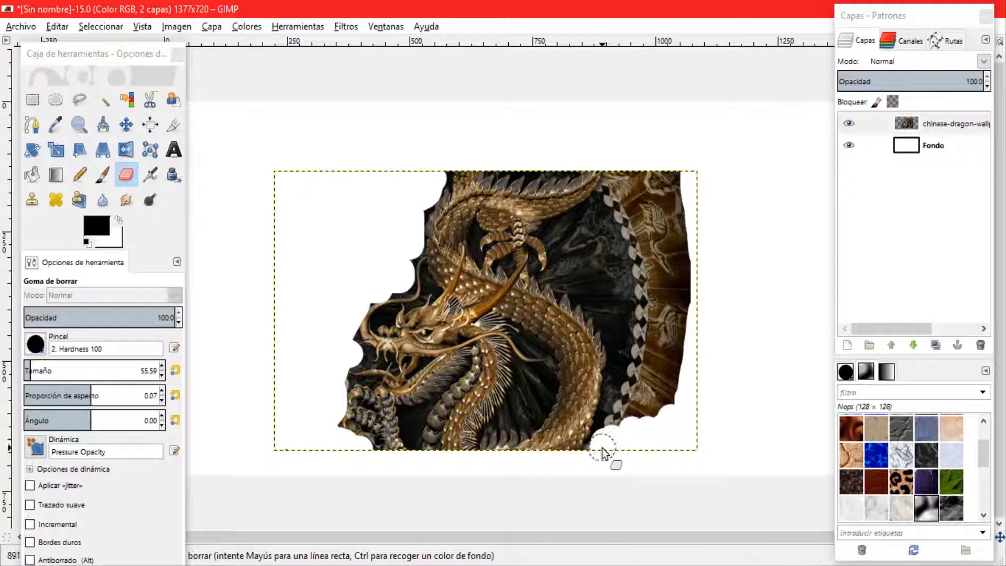
drag(609, 456, 690, 186)
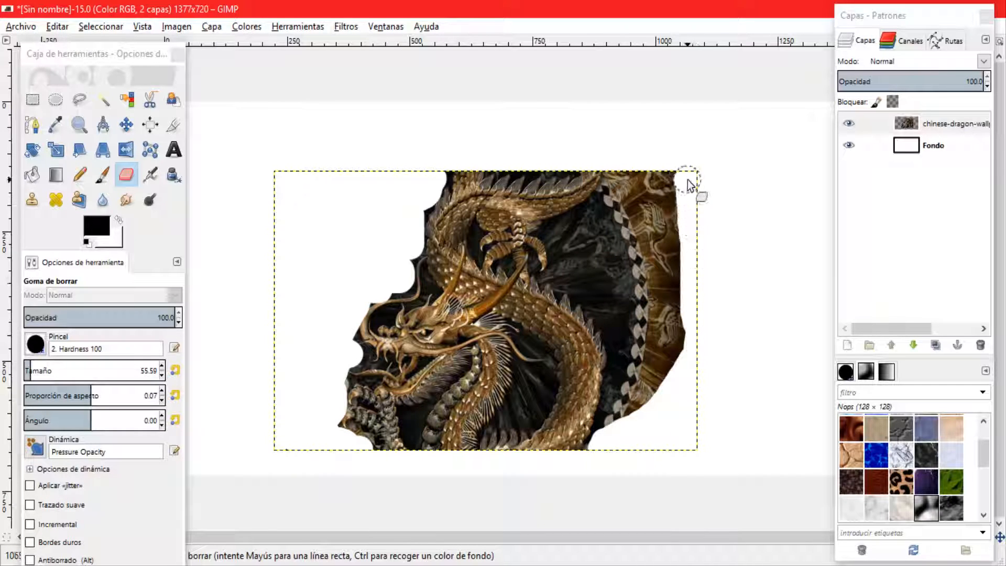
drag(689, 186, 667, 378)
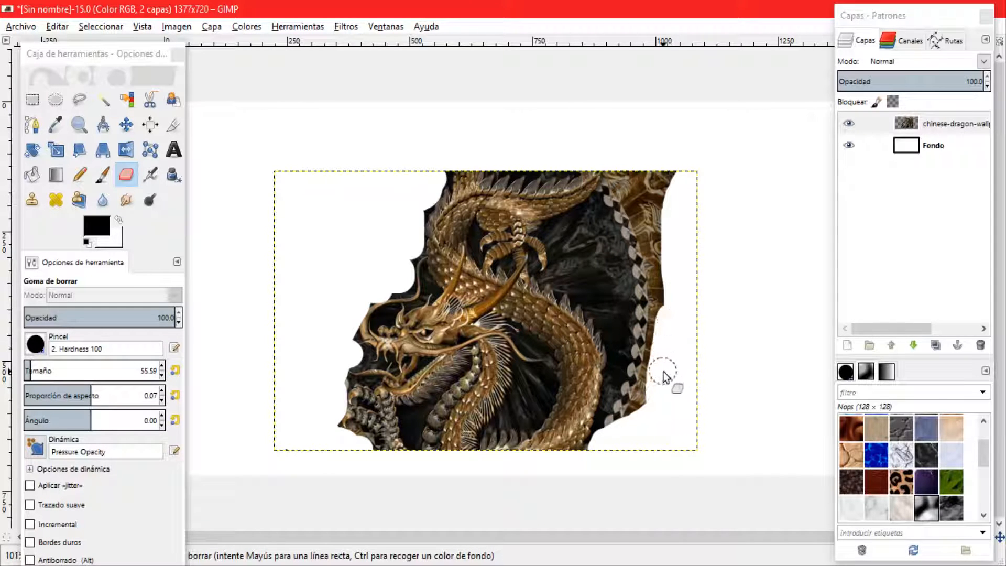
drag(664, 376, 635, 420)
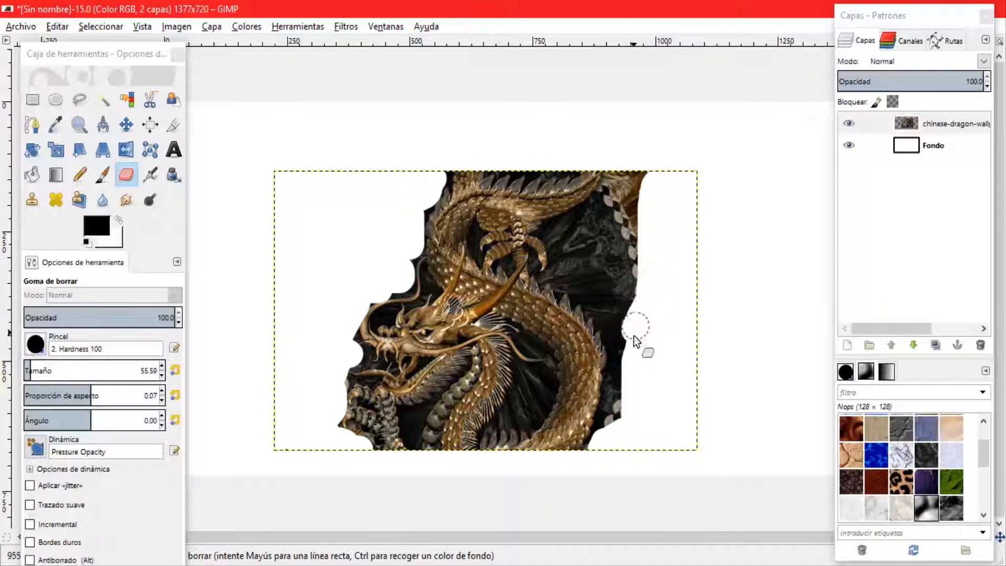
drag(635, 340, 645, 228)
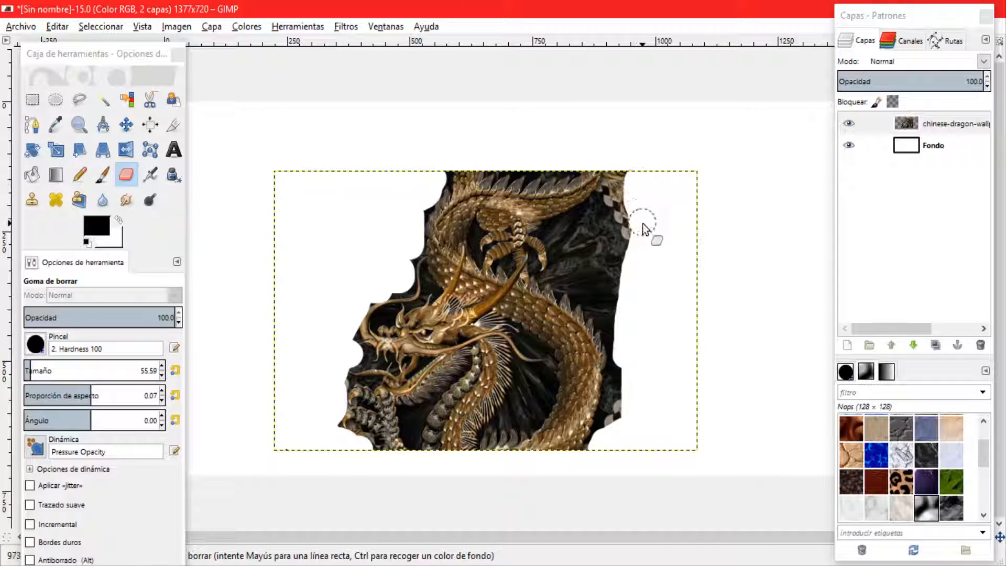
drag(646, 230, 628, 201)
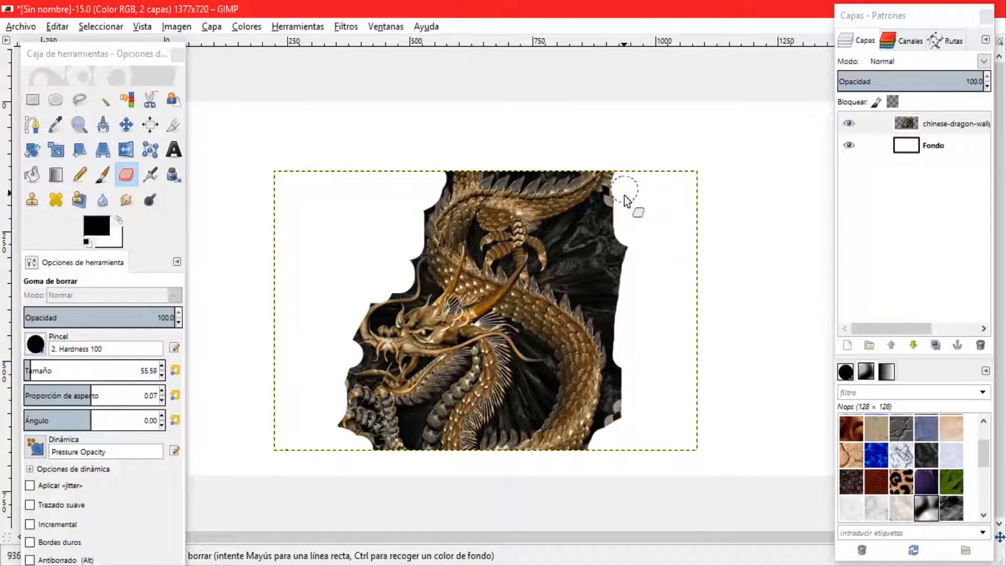
drag(626, 195, 623, 292)
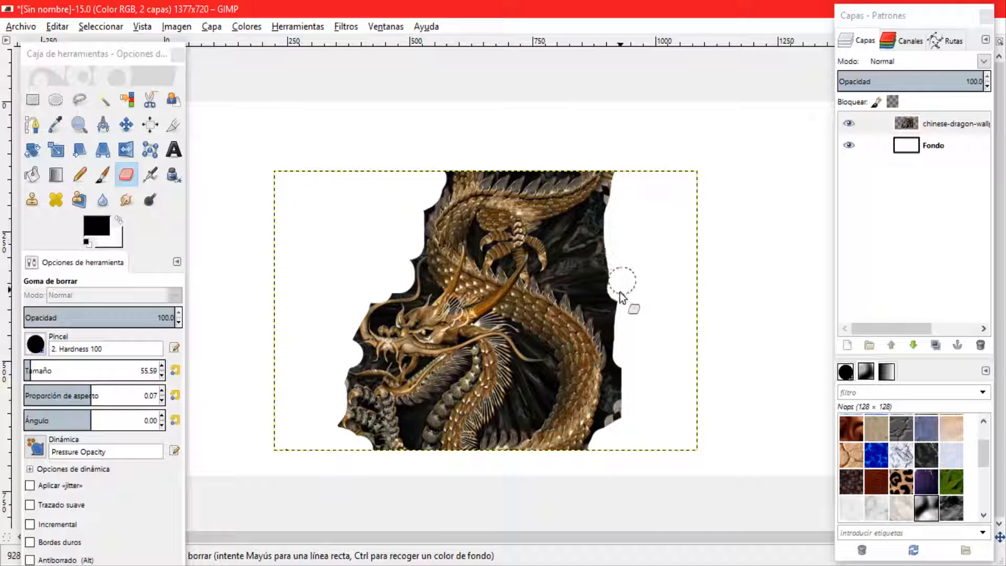
drag(622, 282, 609, 446)
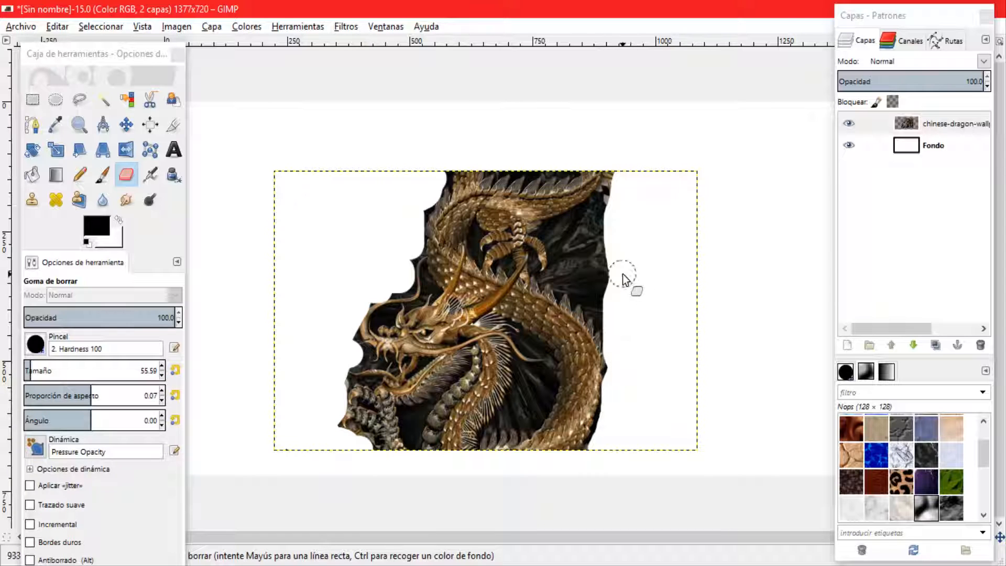
- Erase the dark background right of and above the dragon's upper coil
drag(626, 279, 605, 215)
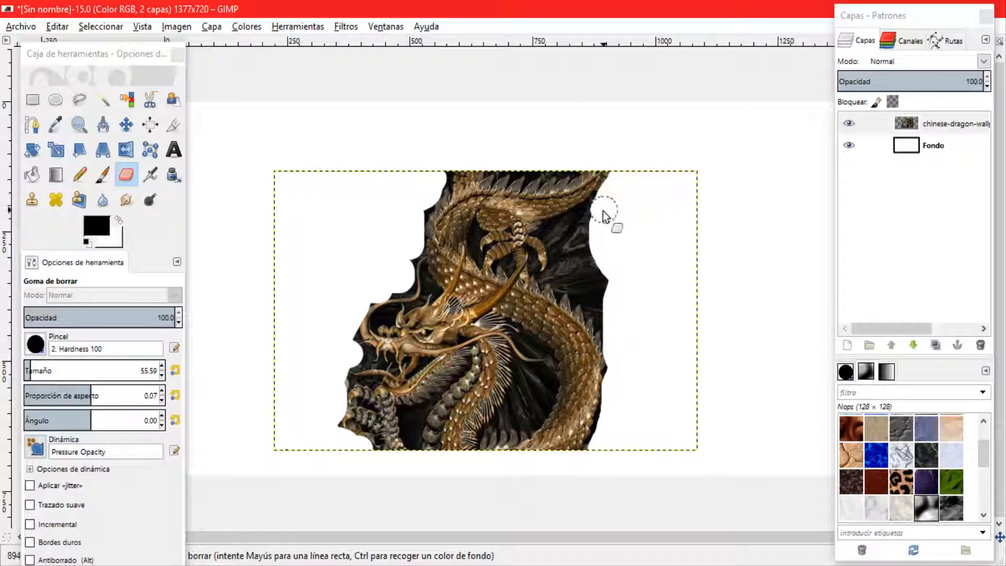
drag(603, 215, 577, 247)
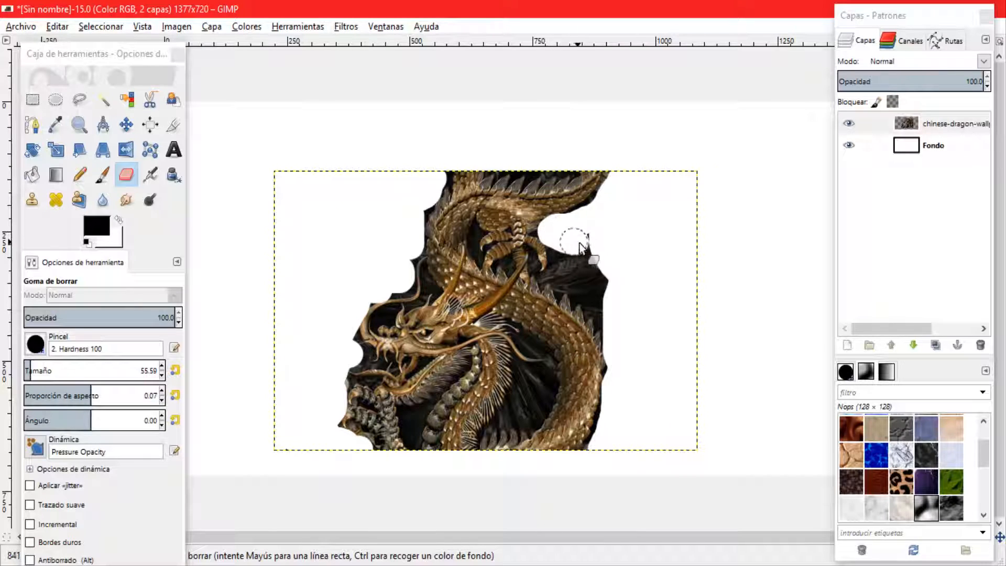
drag(577, 247, 584, 267)
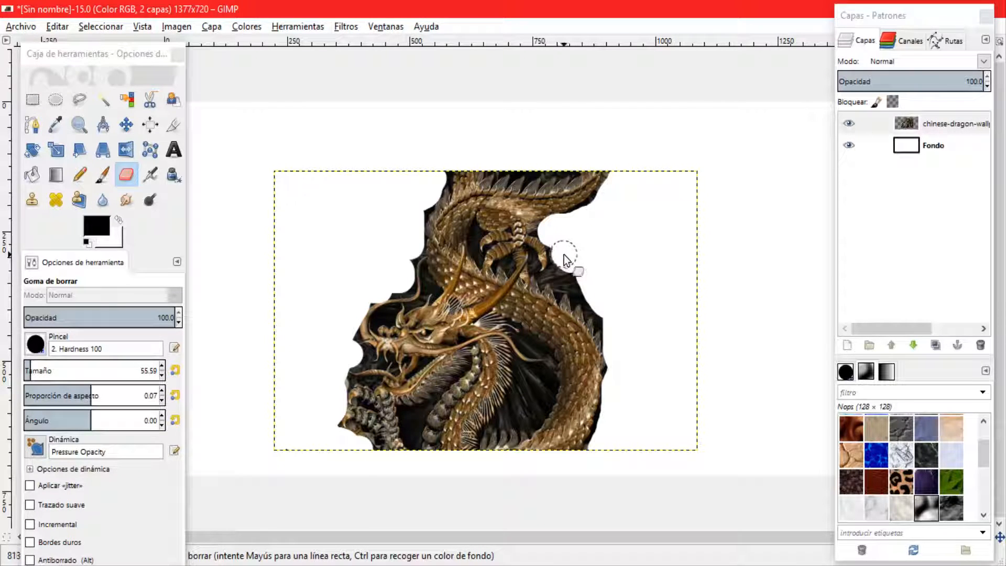
drag(568, 256, 606, 311)
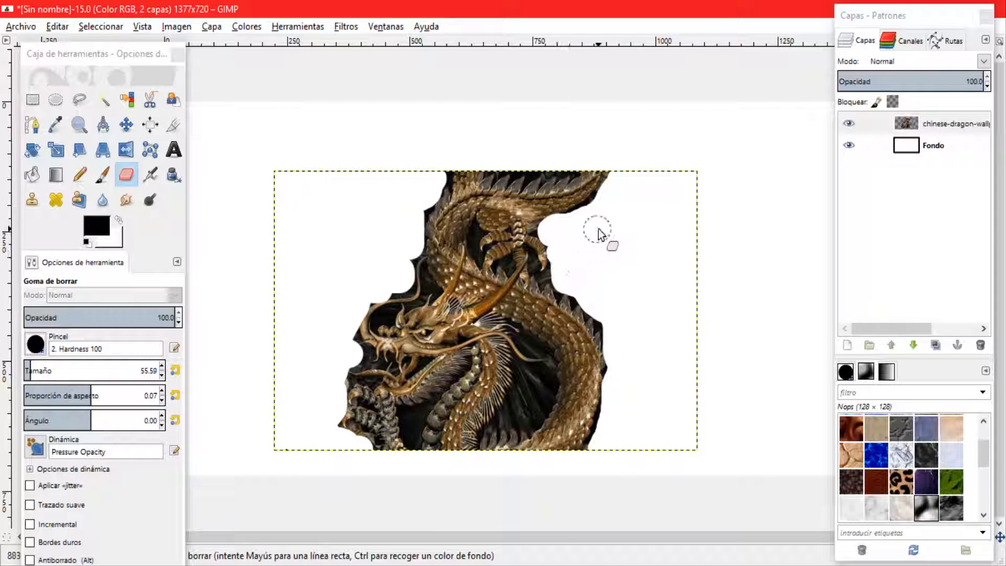
drag(601, 235, 616, 189)
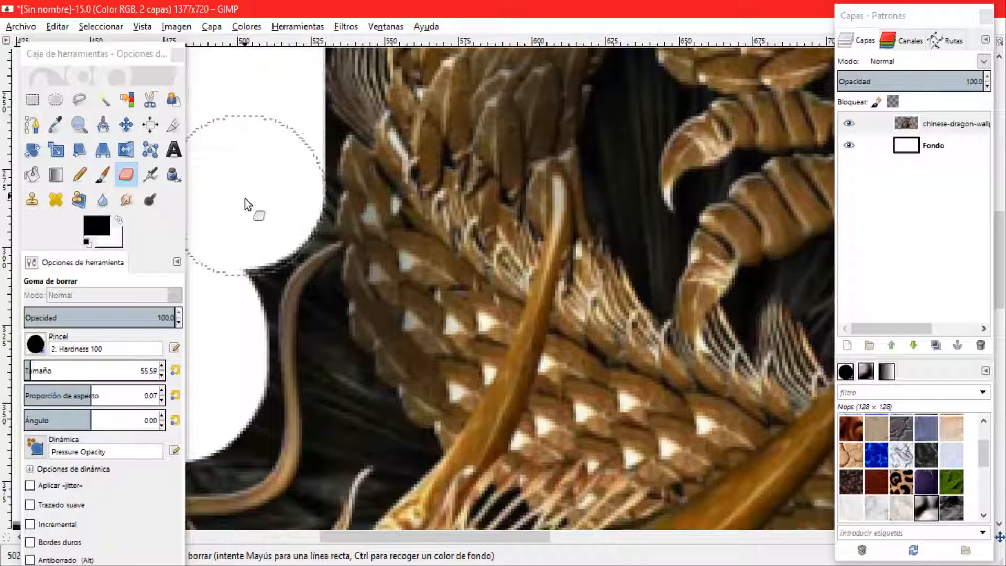
- Erase the dark background above and between the back spines and along the tail edge
drag(249, 204, 223, 244)
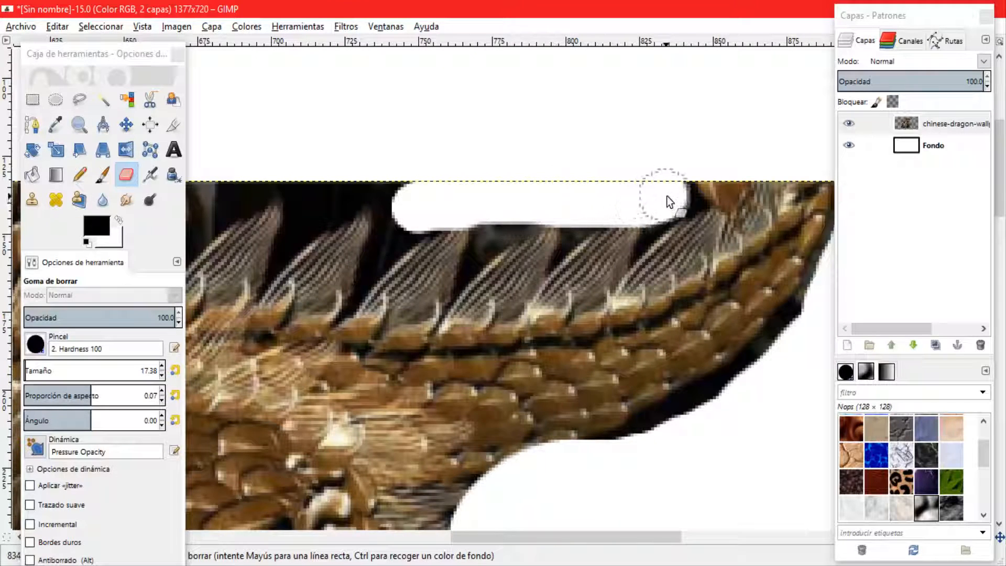
drag(667, 202, 395, 205)
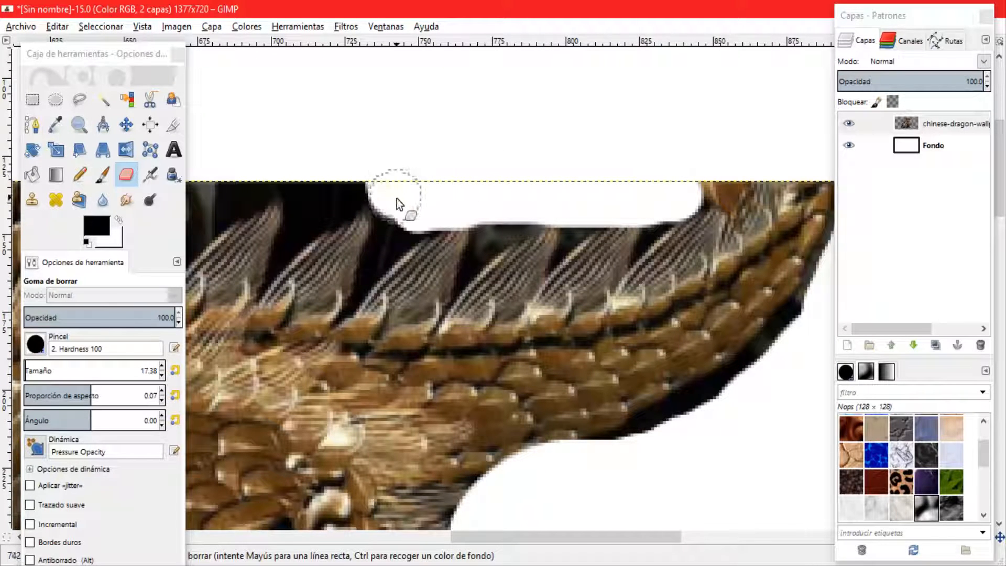
drag(395, 199, 318, 205)
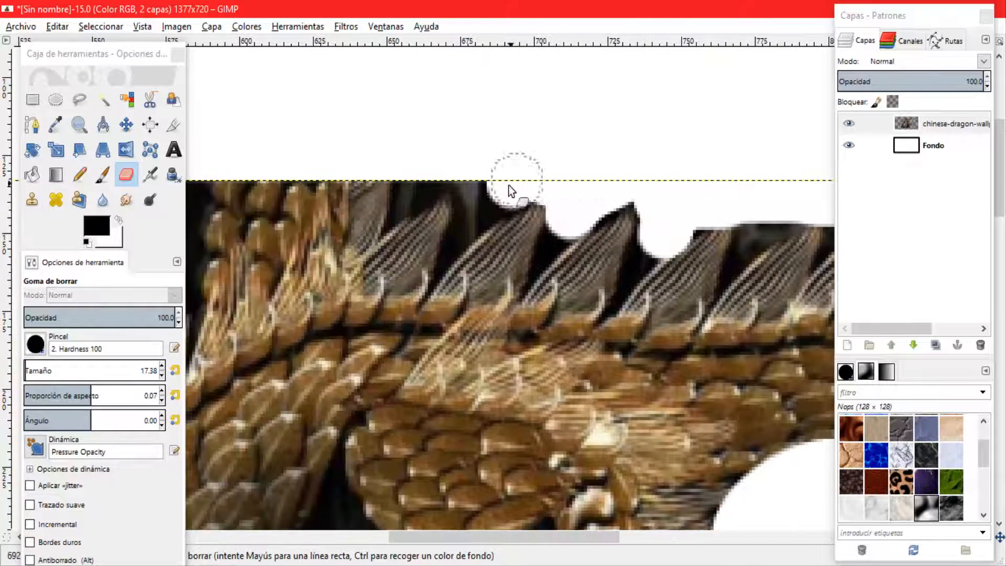
drag(520, 195, 414, 195)
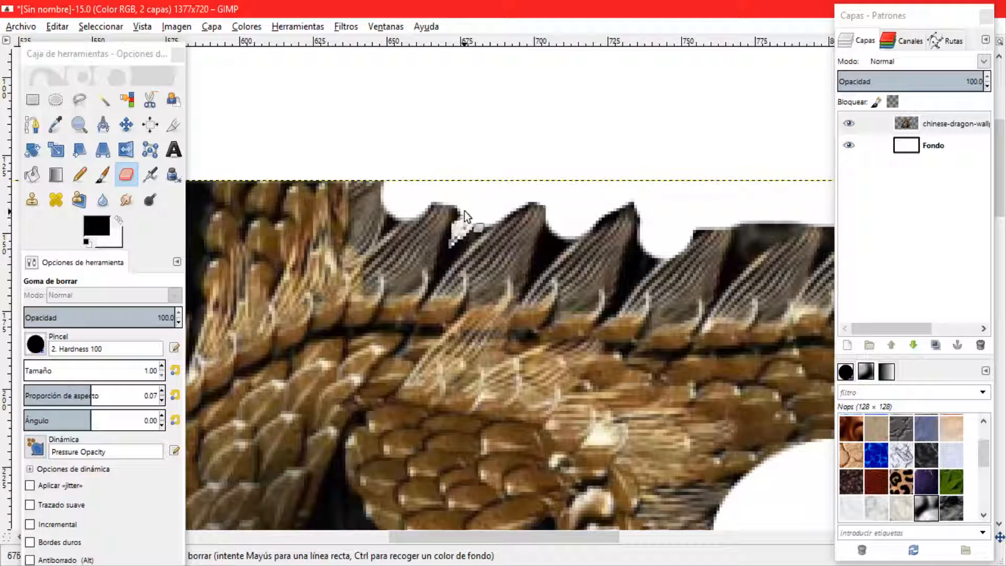
drag(465, 221, 449, 276)
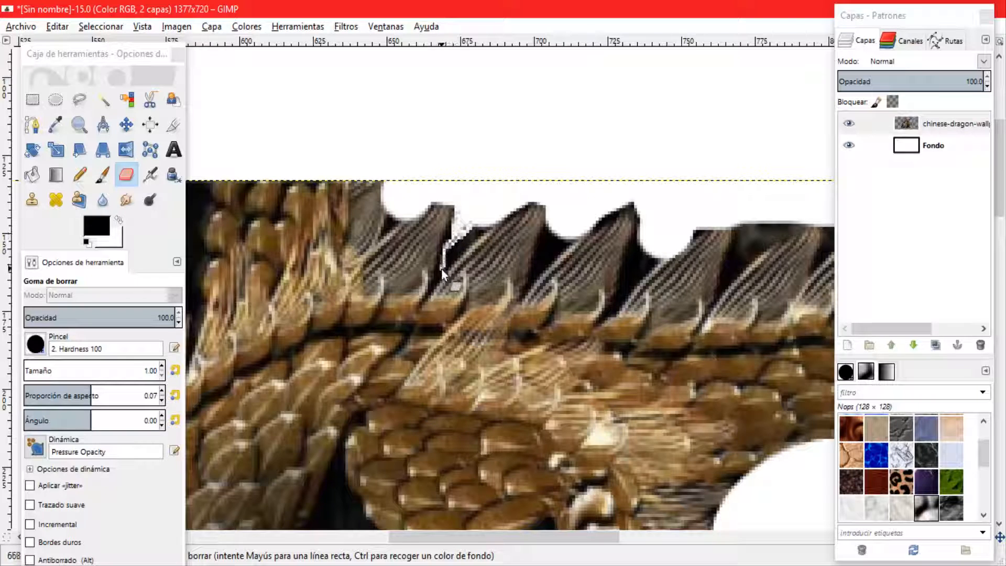
drag(446, 276, 462, 247)
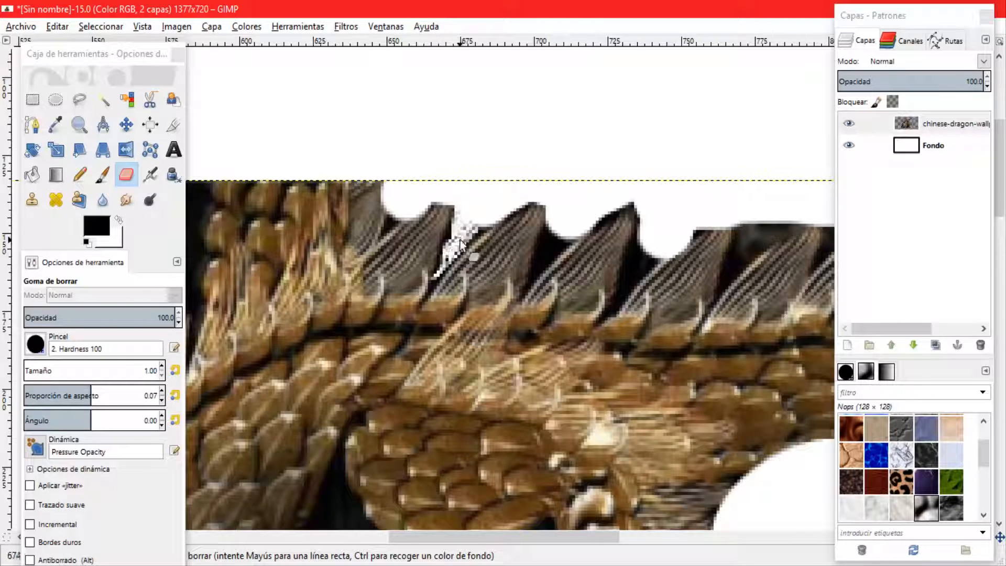
drag(462, 246, 552, 257)
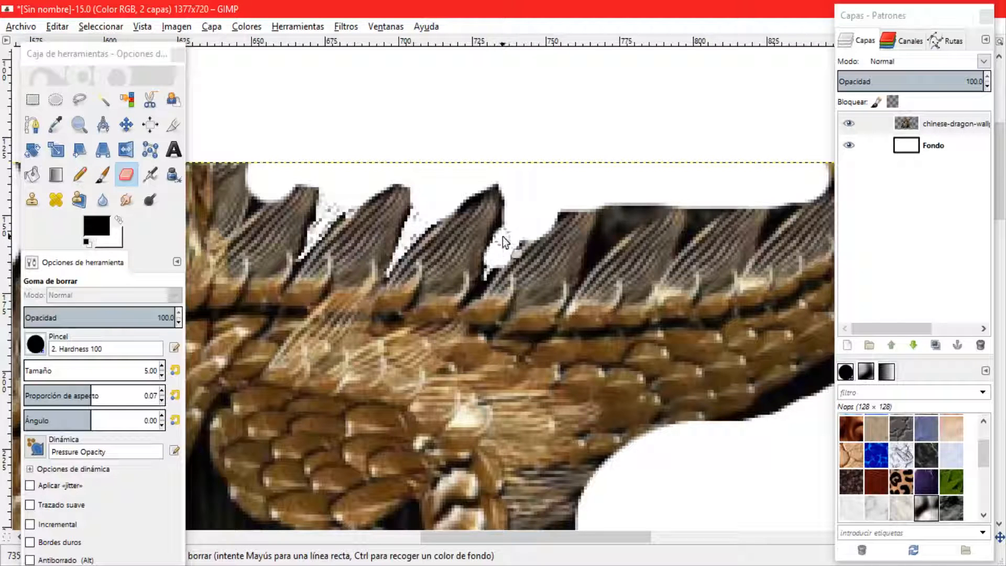
drag(503, 243, 530, 231)
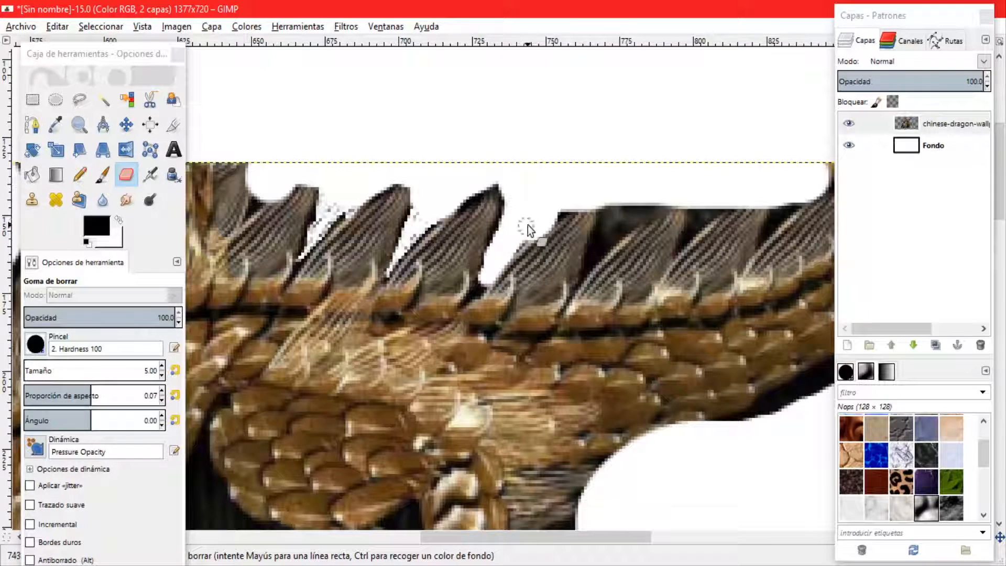
drag(529, 231, 603, 251)
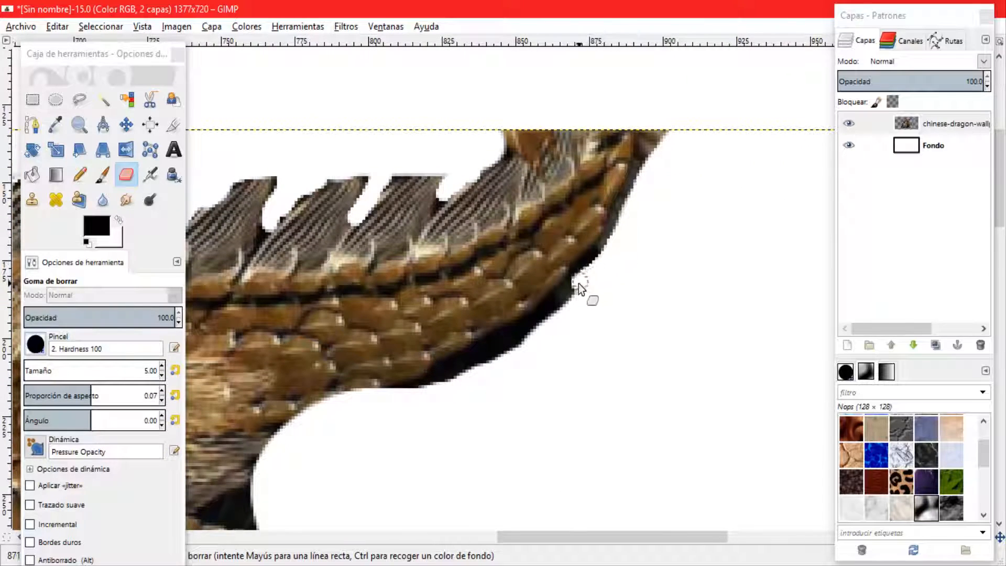
drag(584, 289, 430, 385)
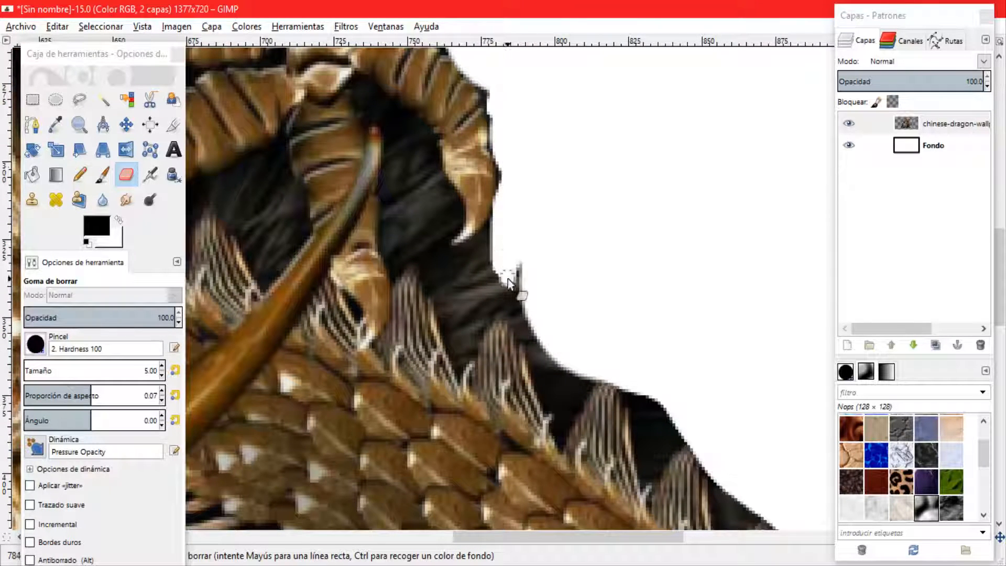
- Erase the background around the horn and inside its curve
drag(517, 286, 484, 337)
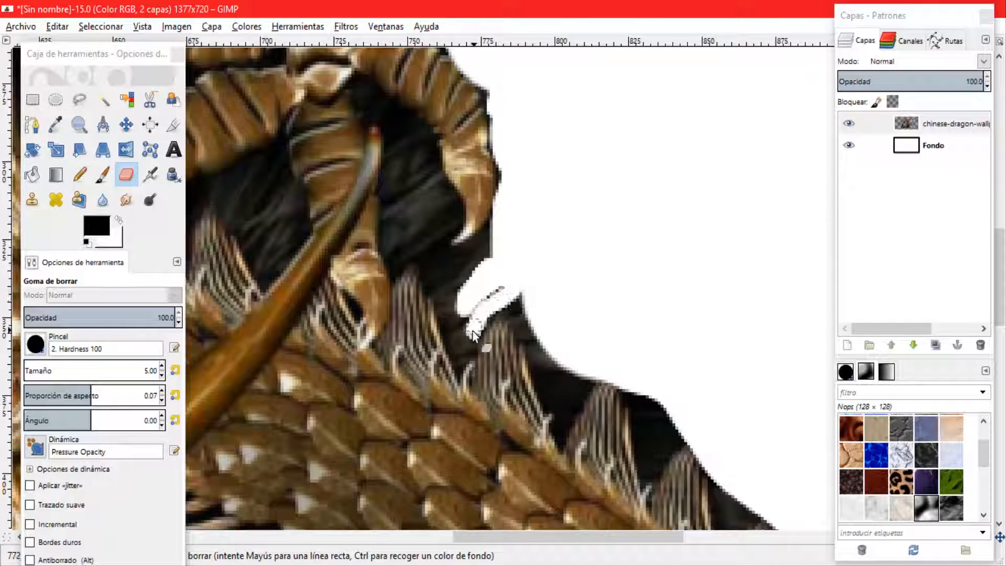
drag(471, 334, 497, 305)
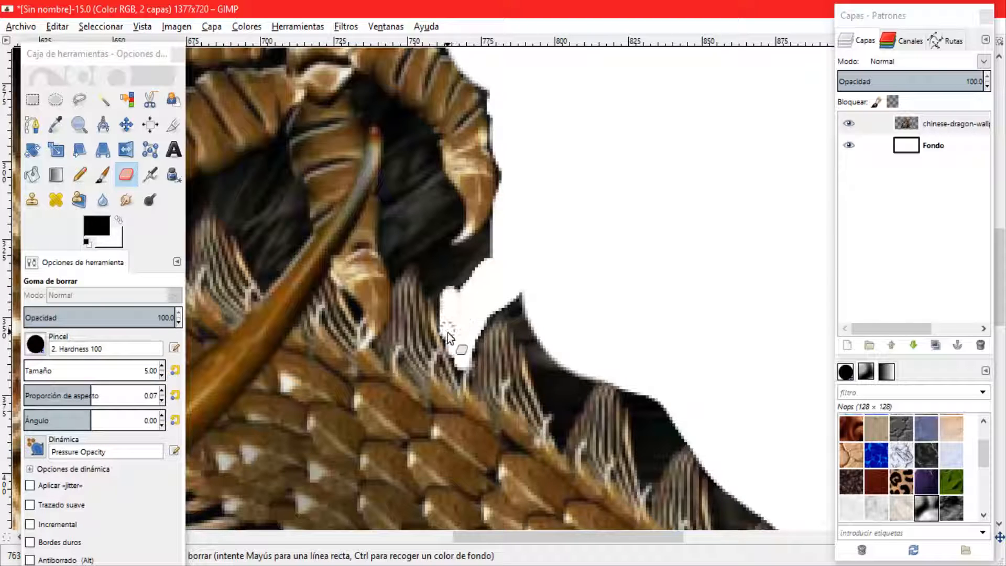
drag(455, 340, 411, 263)
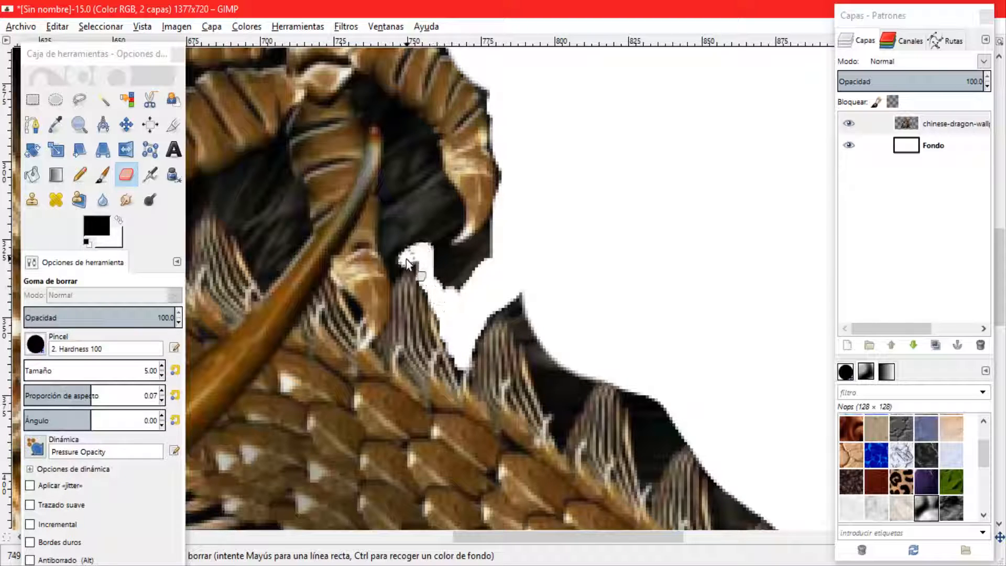
drag(411, 267, 395, 173)
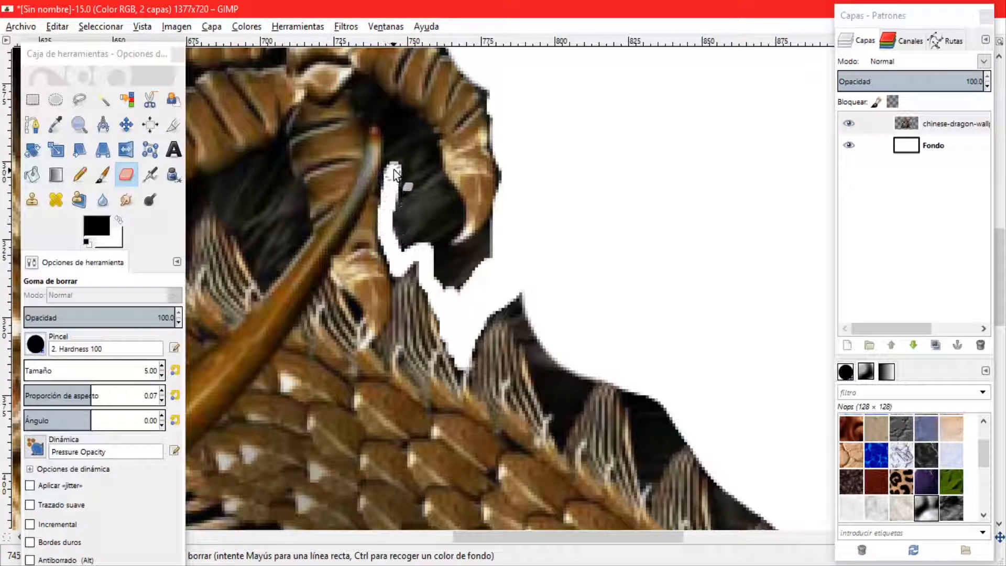
drag(395, 173, 420, 254)
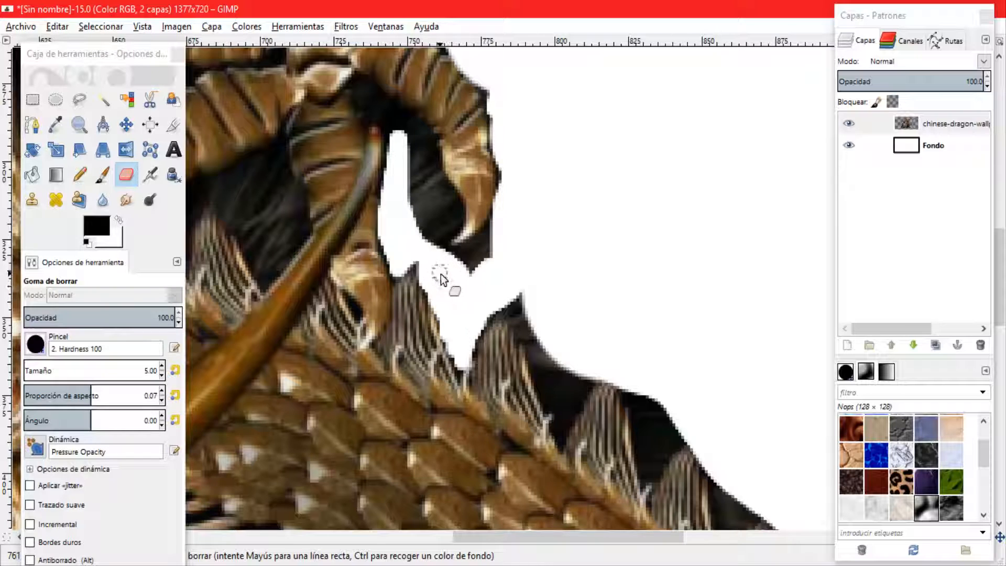
- Erase the leftover background around and inside the curled claw
drag(443, 280, 474, 253)
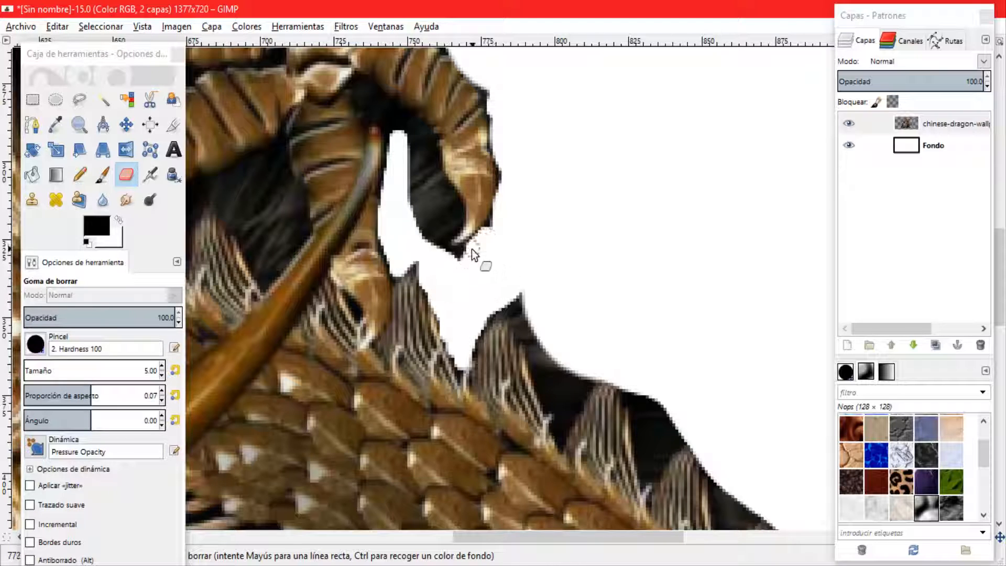
drag(475, 254, 455, 231)
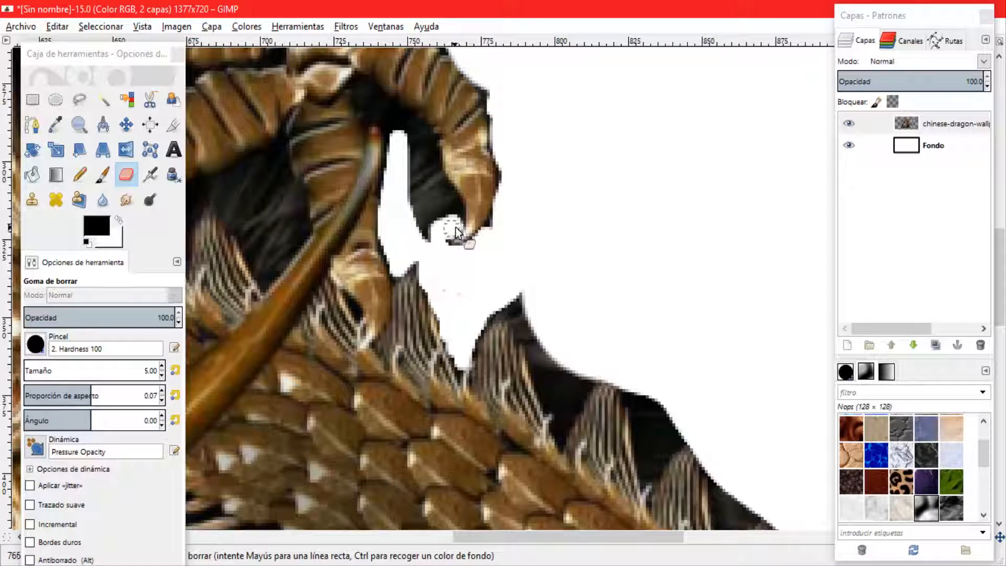
drag(455, 231, 437, 151)
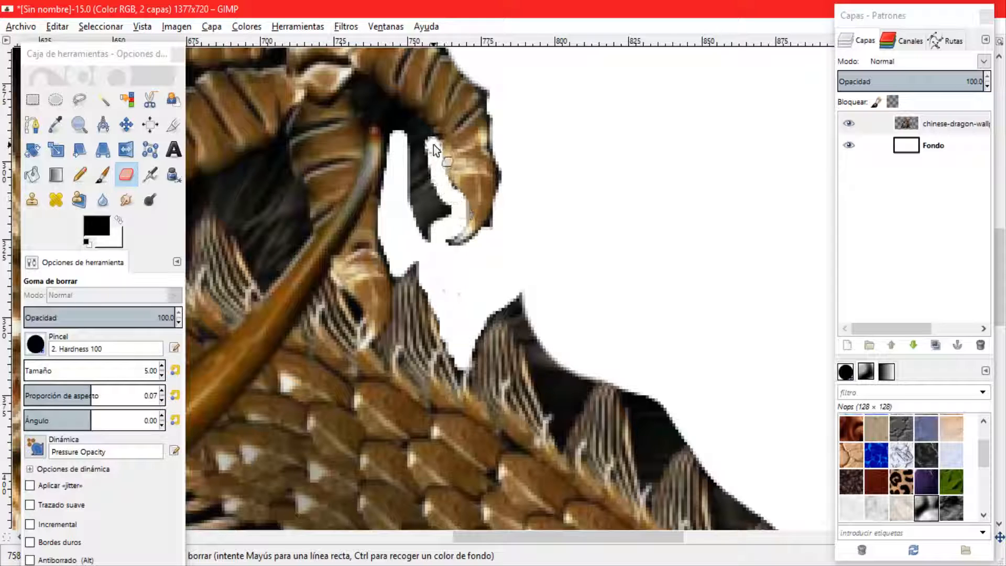
drag(436, 151, 417, 183)
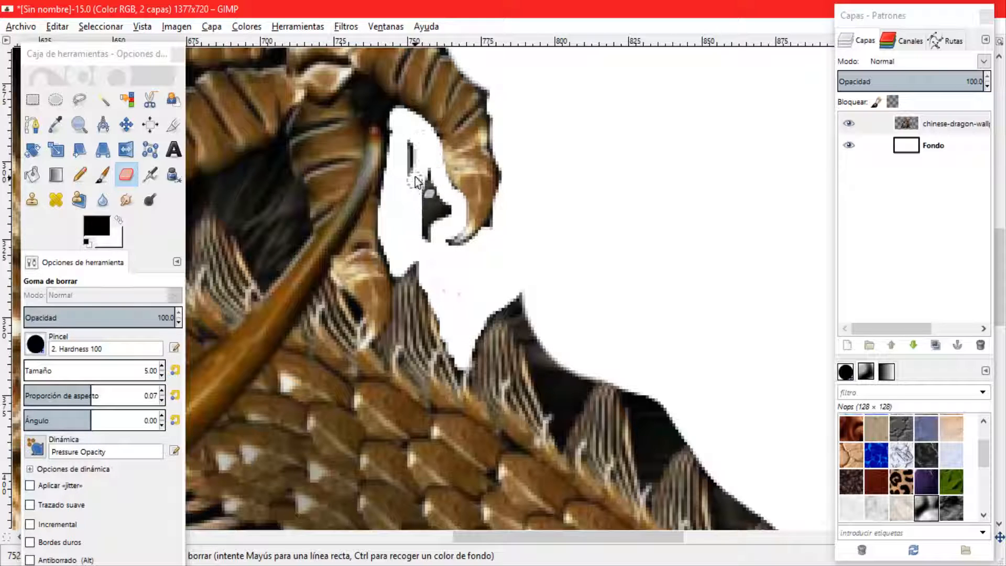
drag(417, 183, 436, 222)
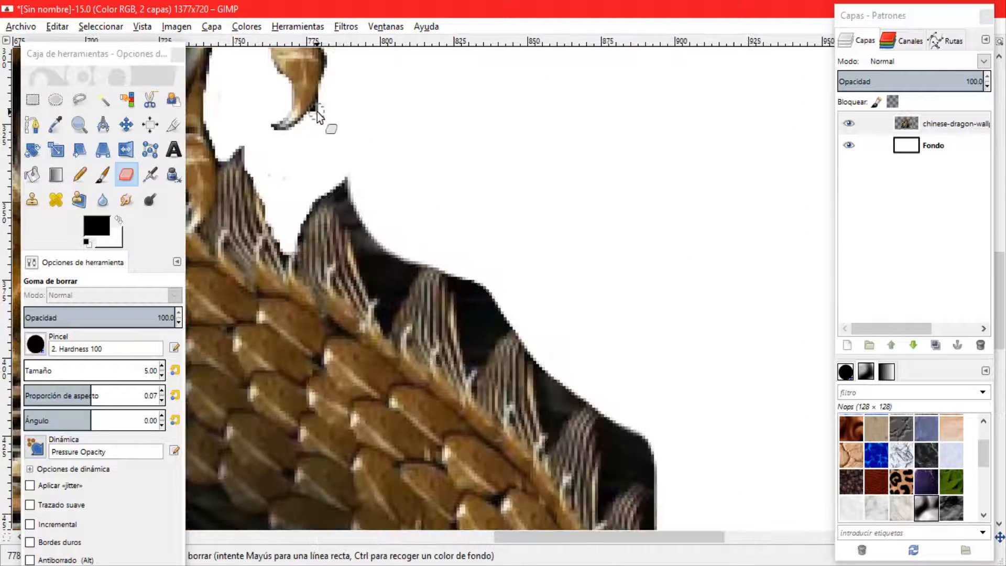
drag(314, 115, 360, 250)
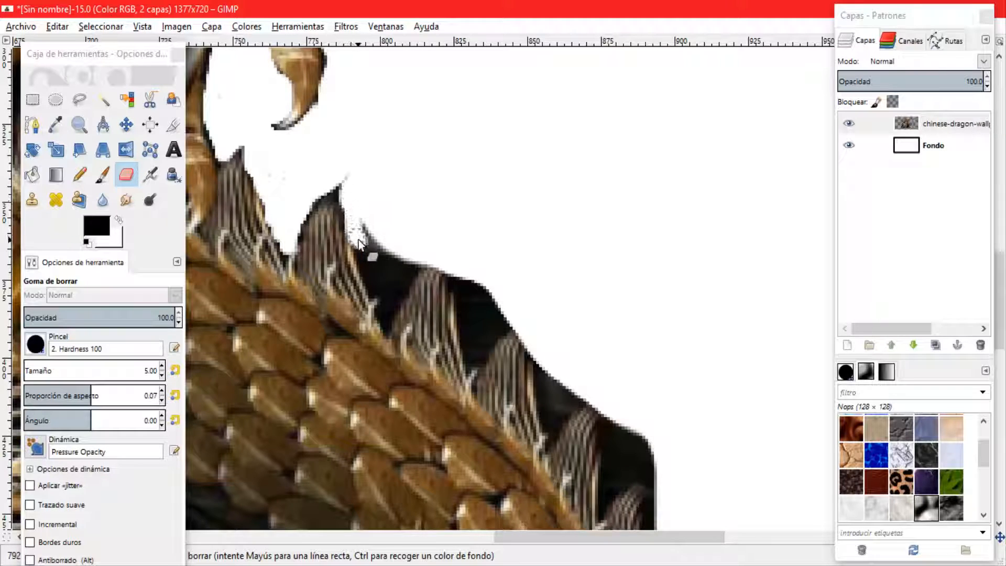
drag(359, 244, 385, 324)
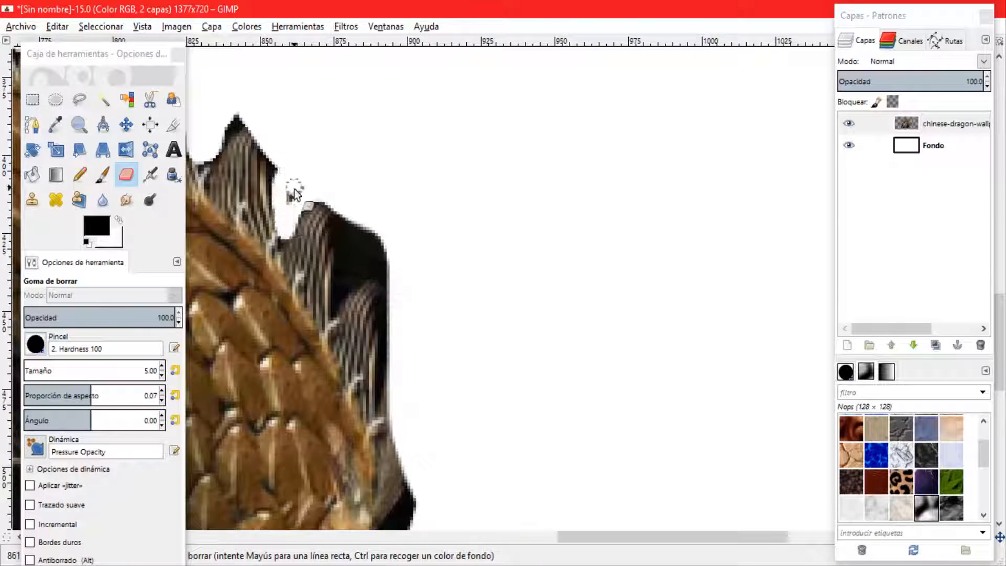
- Erase the background between the crest spikes and along the lower body edge
drag(295, 192, 356, 228)
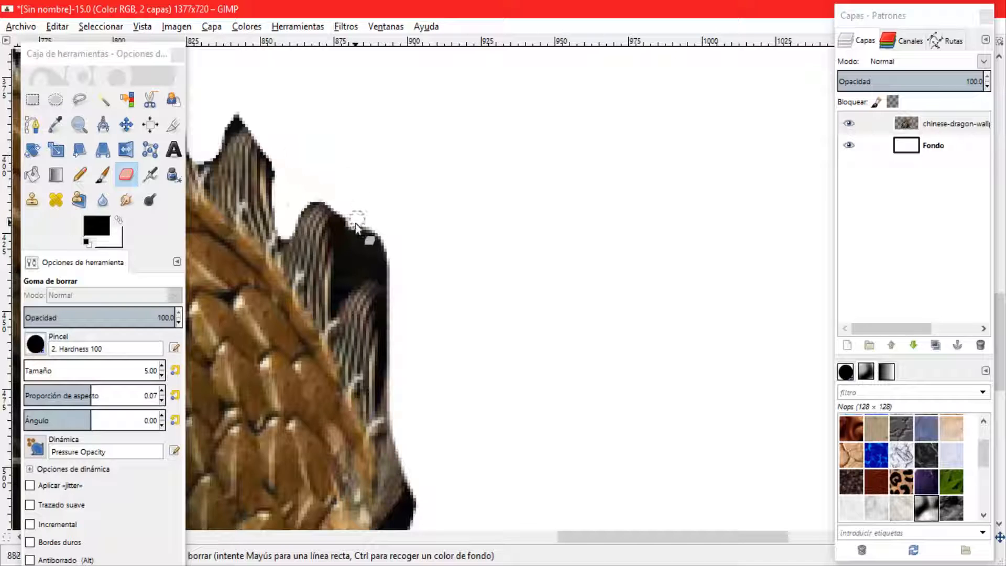
drag(356, 228, 340, 305)
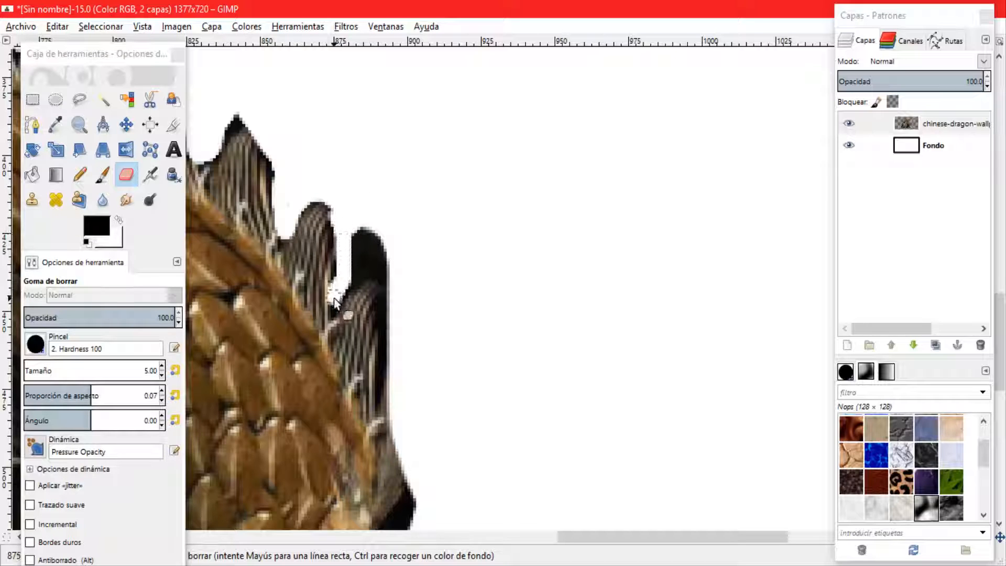
drag(334, 305, 385, 269)
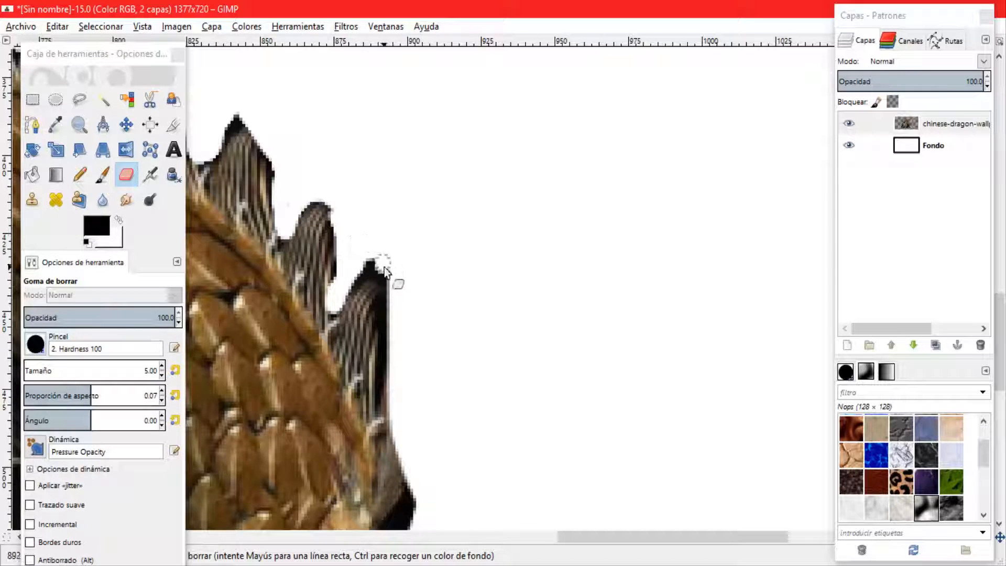
drag(383, 263, 388, 356)
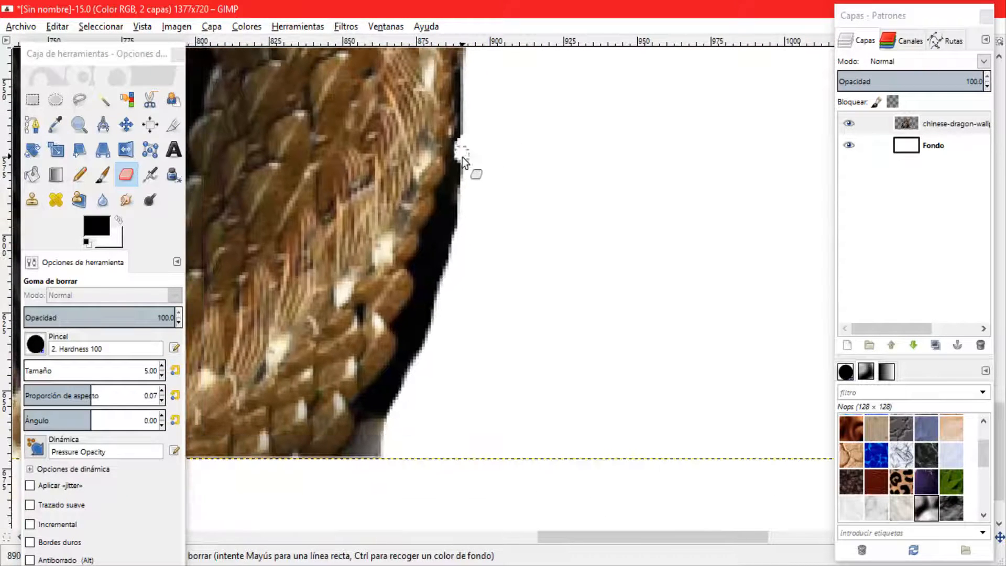
drag(463, 147, 430, 276)
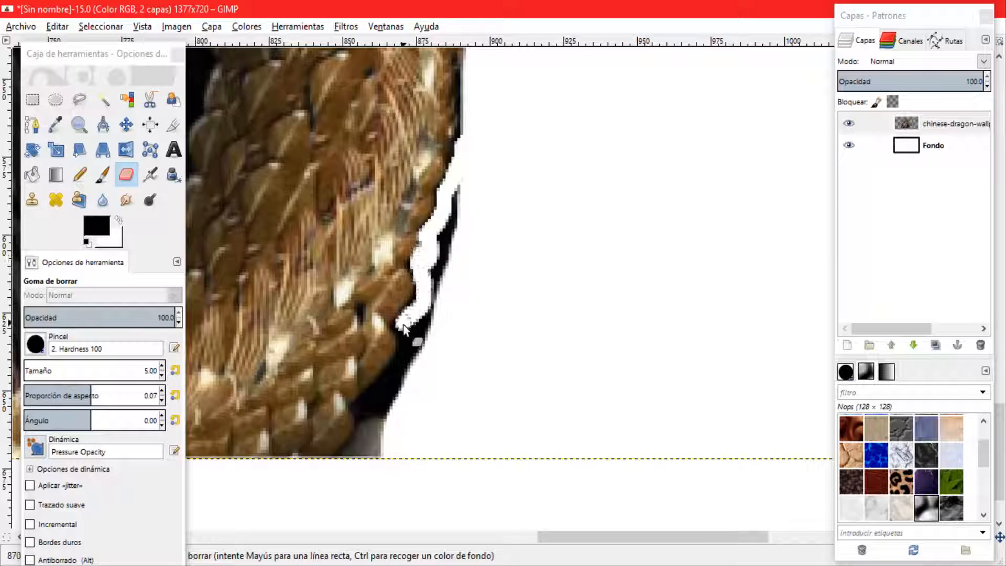
drag(404, 327, 375, 455)
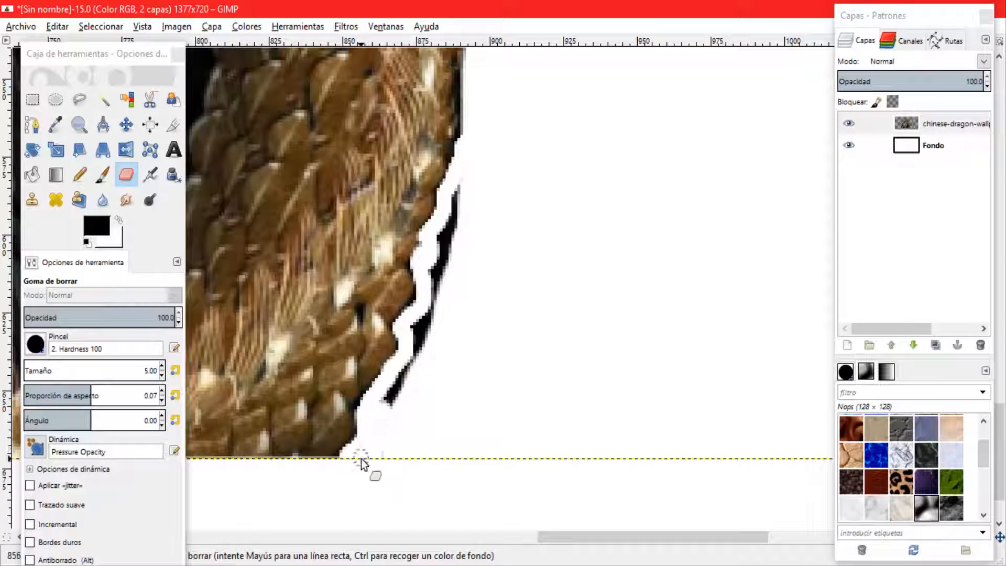
drag(362, 463, 421, 338)
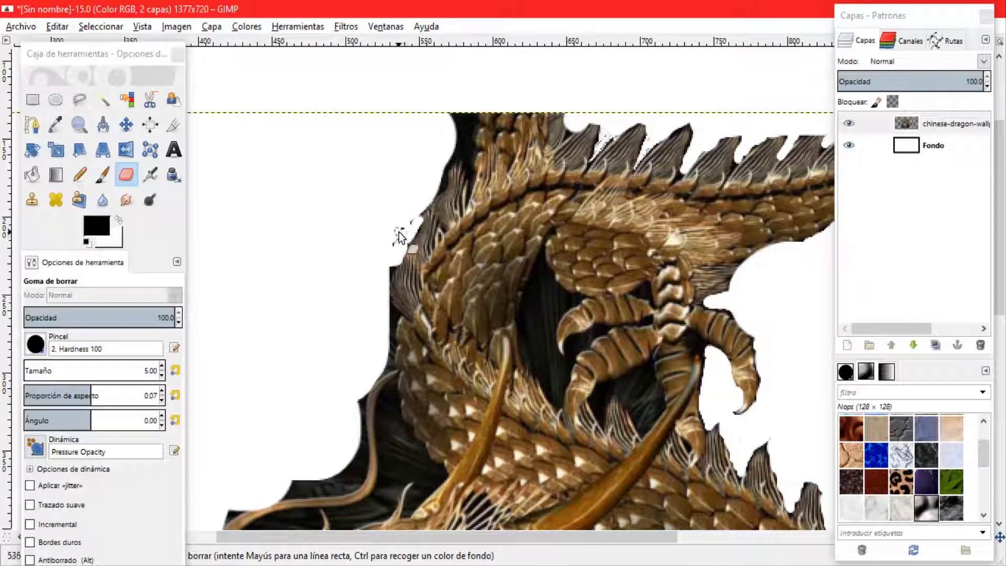
- Erase the background along the body's upper-left and top edges
drag(398, 237, 443, 186)
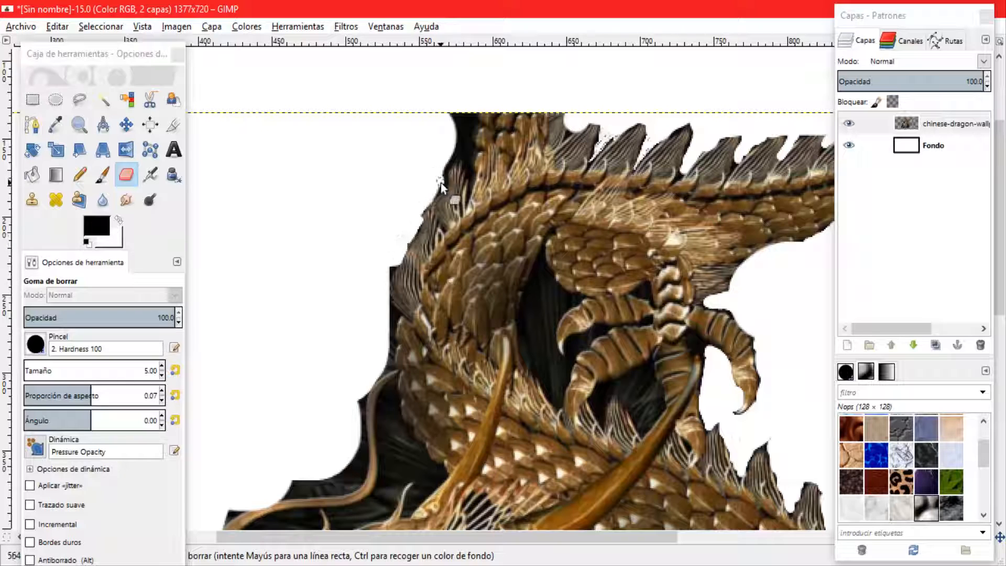
drag(443, 189, 453, 138)
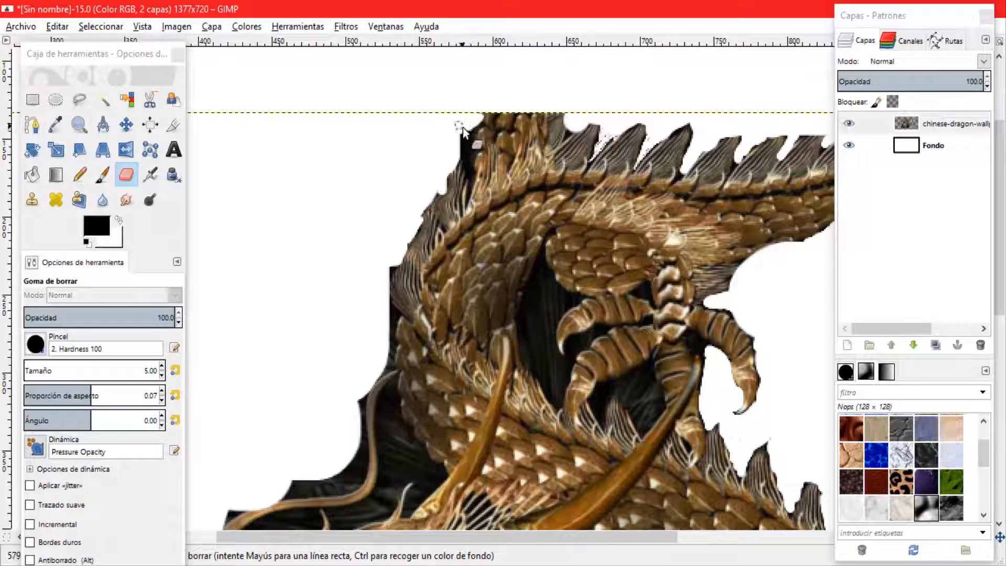
drag(463, 131, 481, 174)
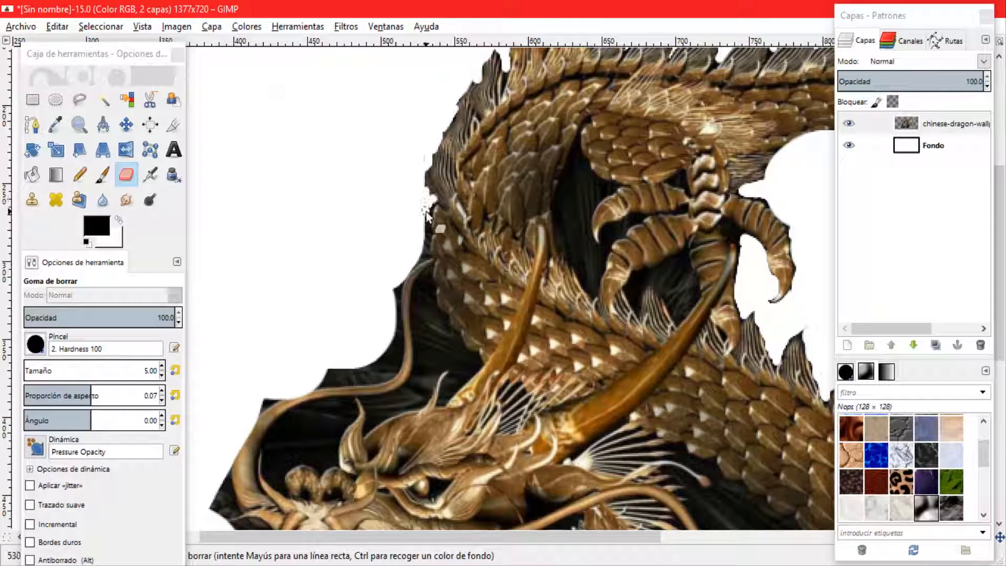
drag(426, 205, 407, 340)
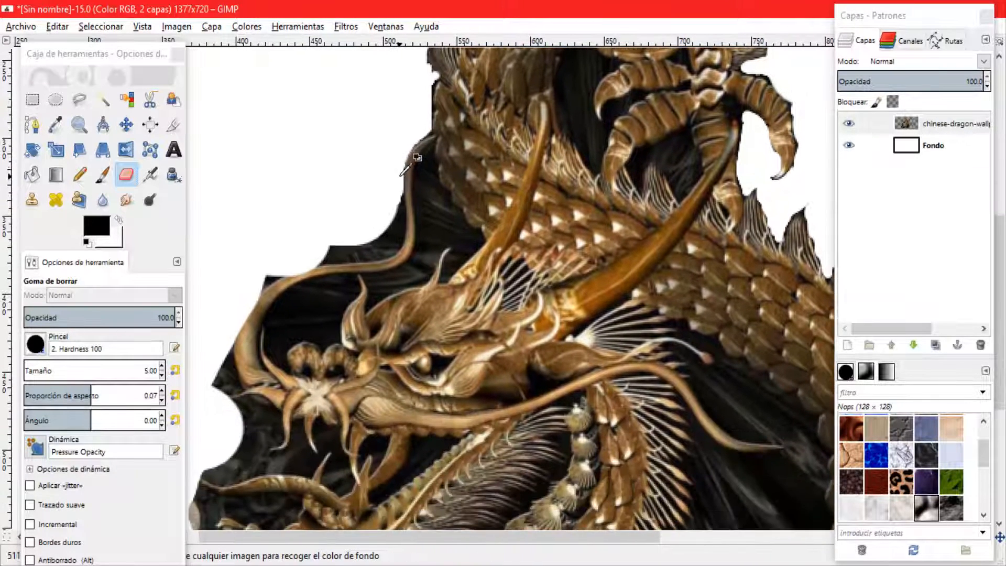
- Erase the dark background around the whiskers, head and jaw
drag(415, 160, 406, 247)
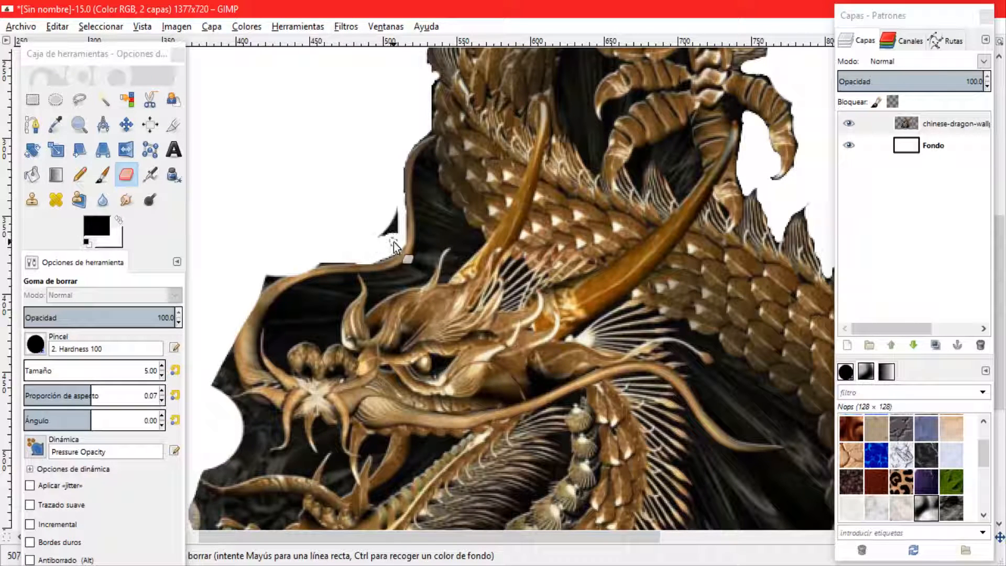
drag(394, 247, 363, 263)
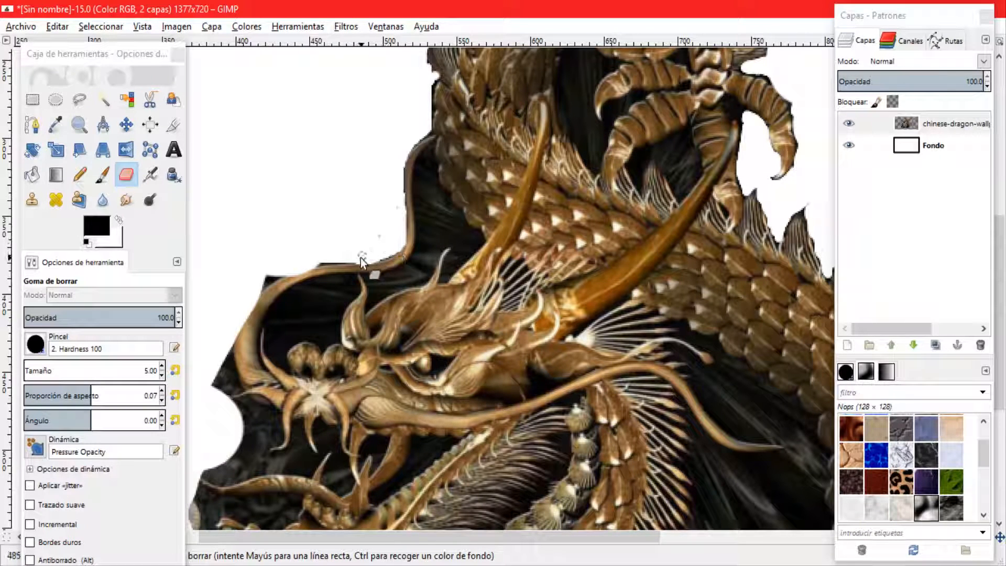
drag(362, 263, 285, 279)
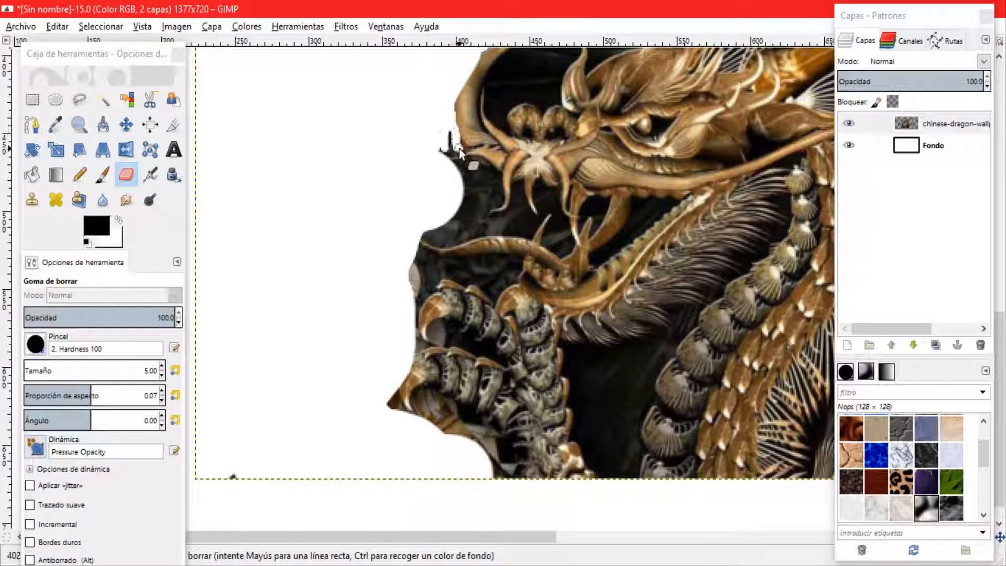
drag(460, 154, 472, 186)
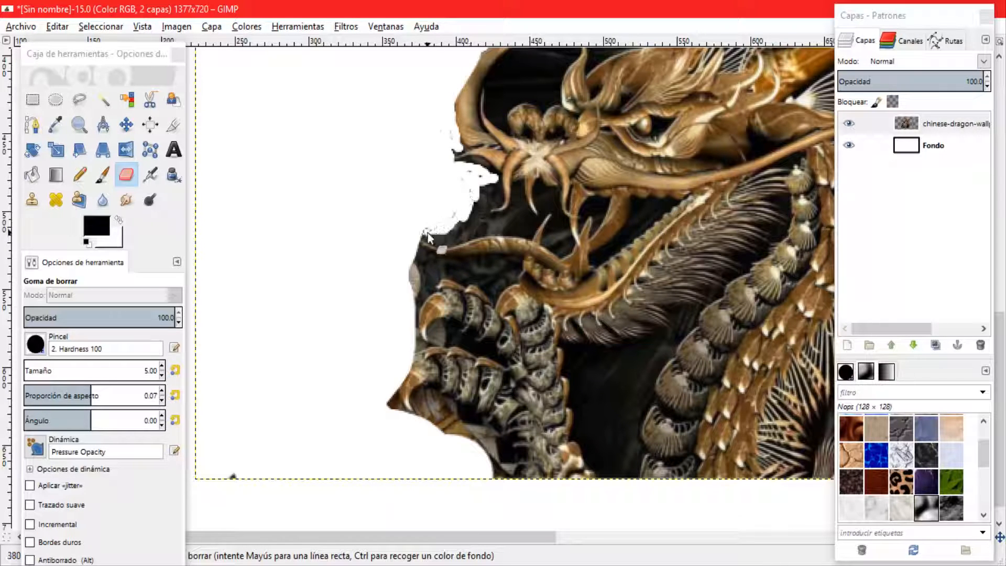
drag(430, 237, 488, 242)
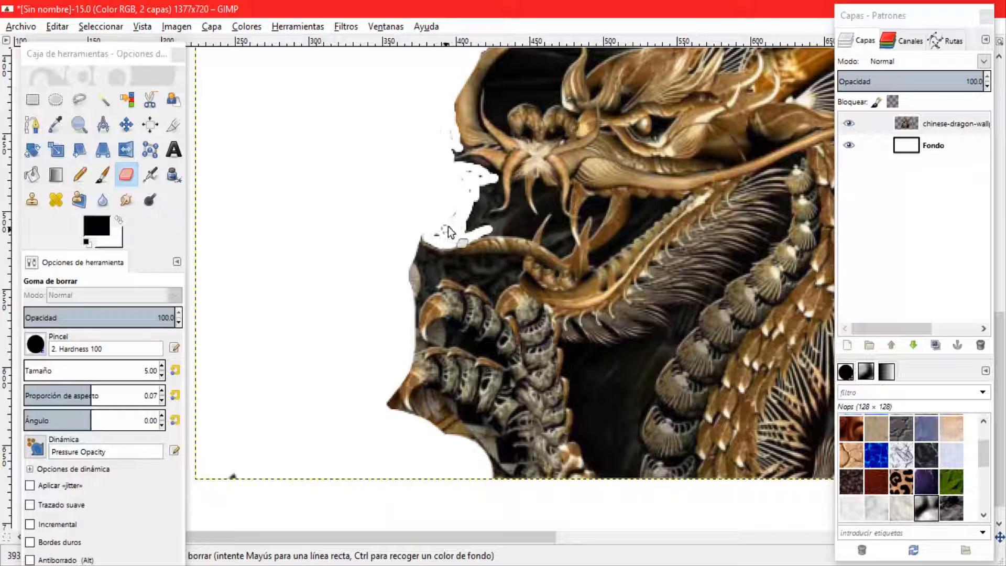
drag(449, 231, 471, 199)
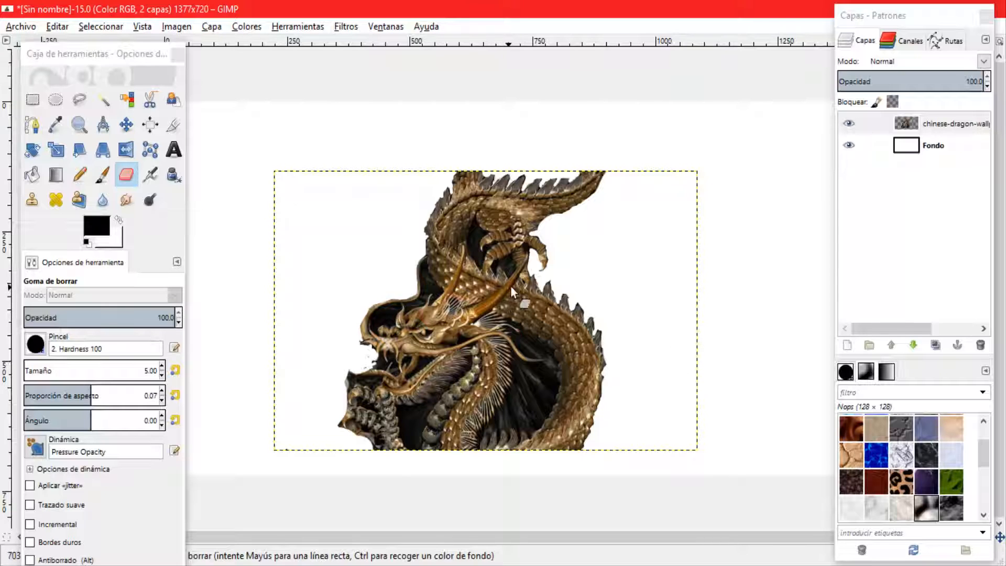
- Fill the Fondo background layer with black and select the dragon layer for inverting
click(126, 124)
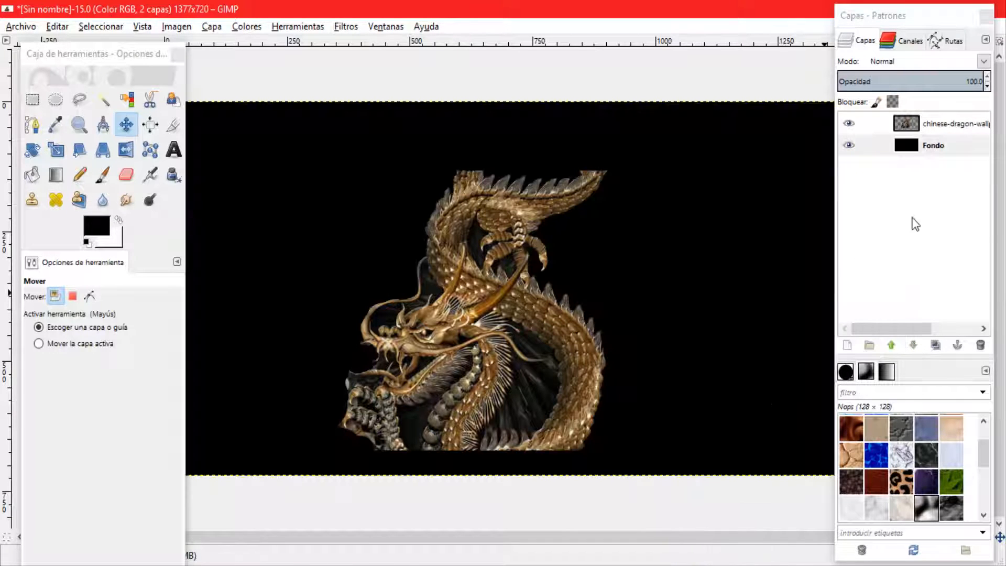
click(952, 123)
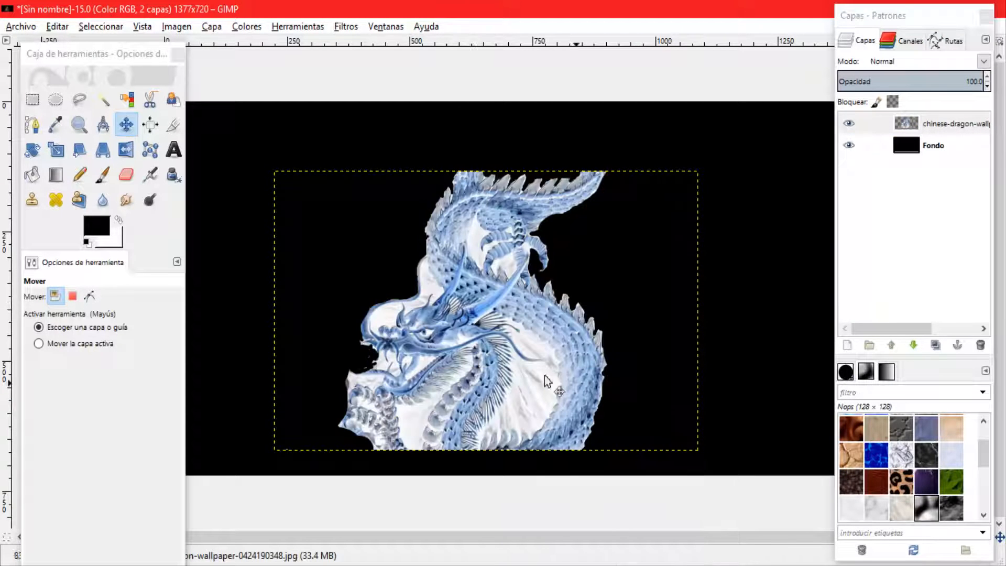
right_click(545, 382)
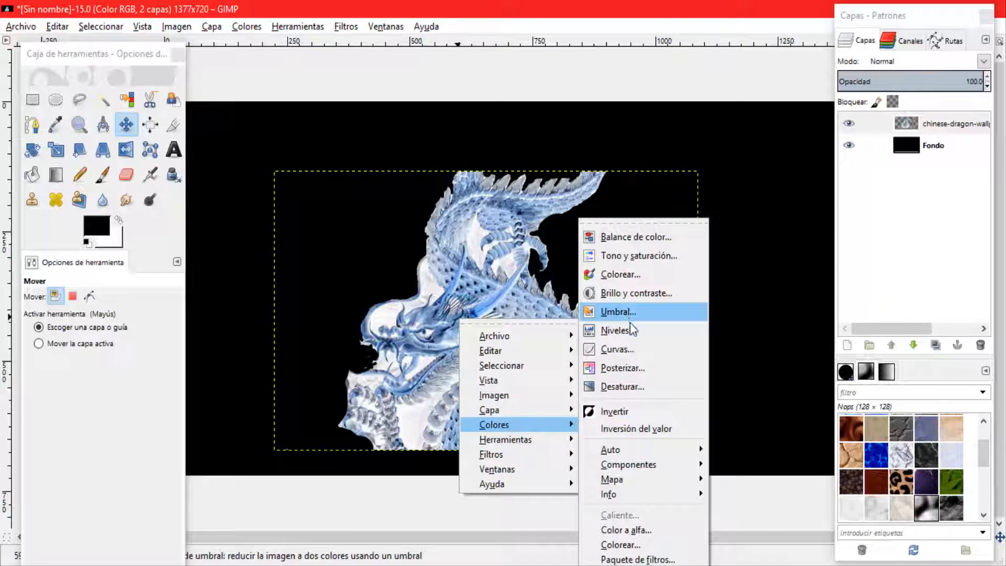
- Set the dragon layer's Brillo to about -86 and Contraste to about 61
click(636, 292)
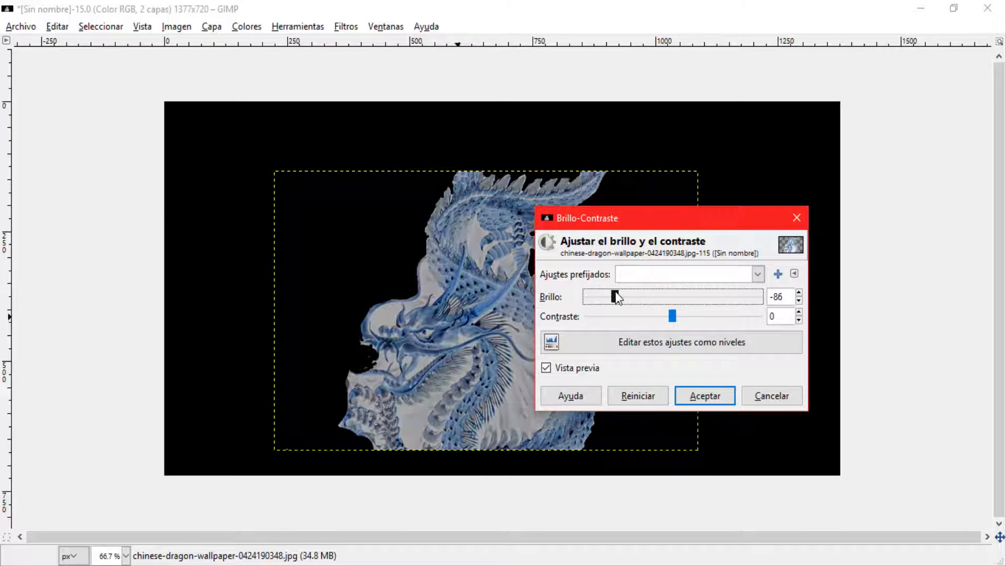
drag(673, 315, 713, 316)
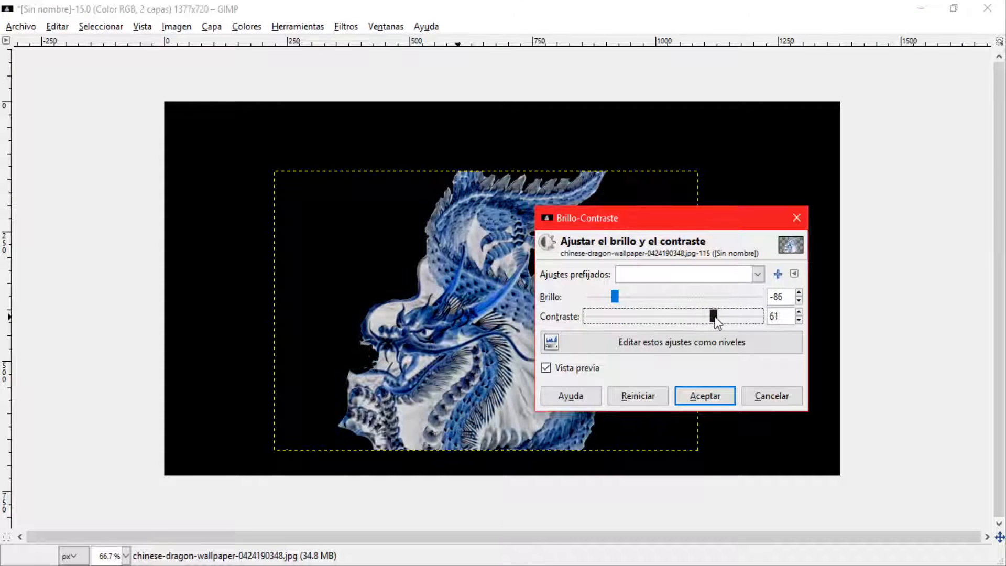
drag(711, 316, 735, 316)
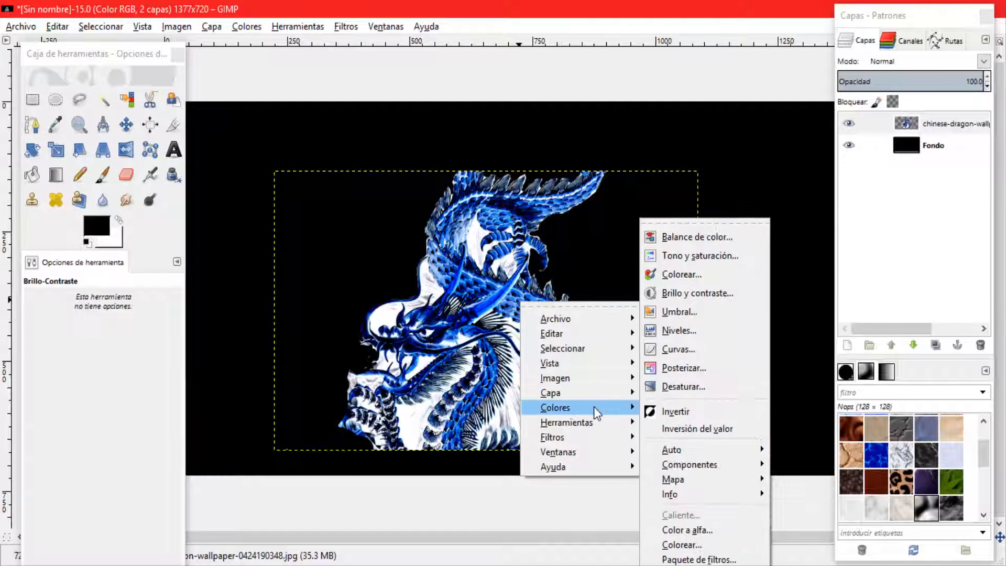
mouse_move(684, 368)
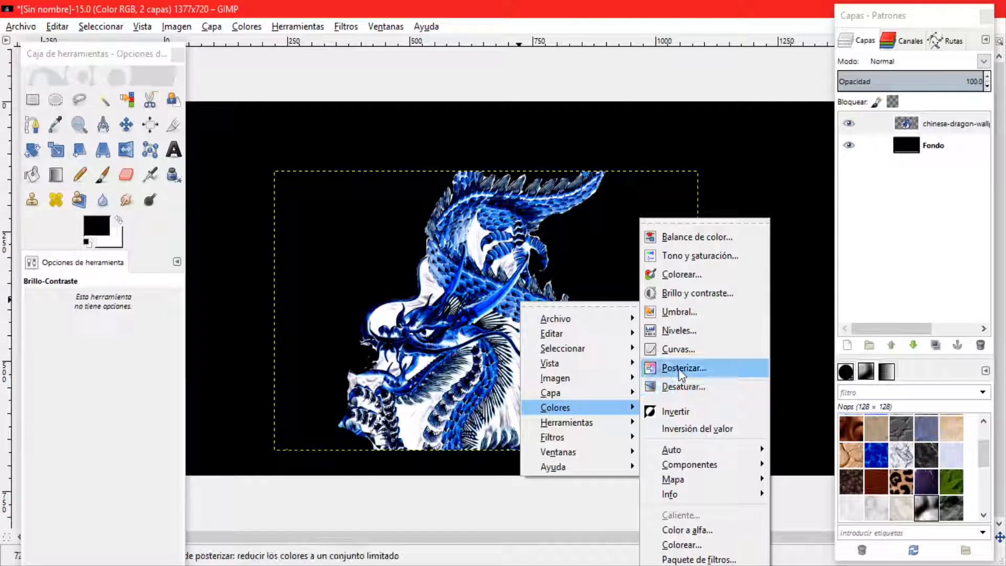
- Lower the Levels midtone gamma to darken the dragon into deep electric blue
click(679, 330)
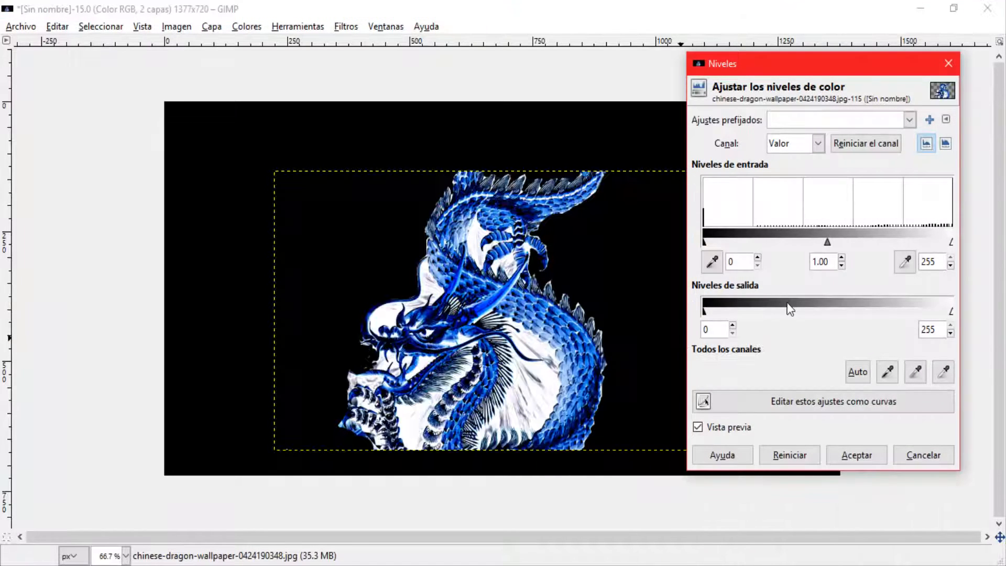
drag(827, 242, 850, 242)
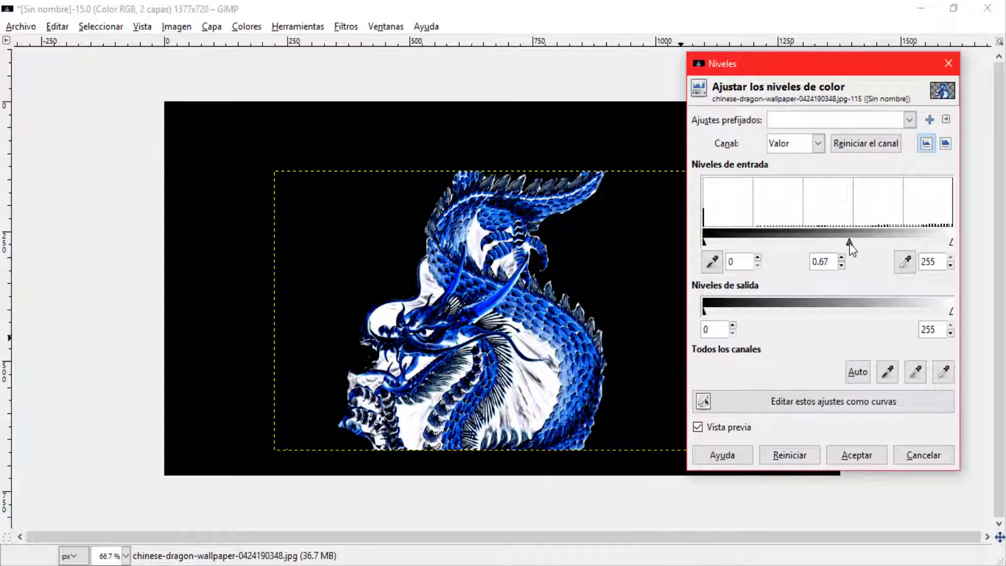
drag(850, 242, 908, 242)
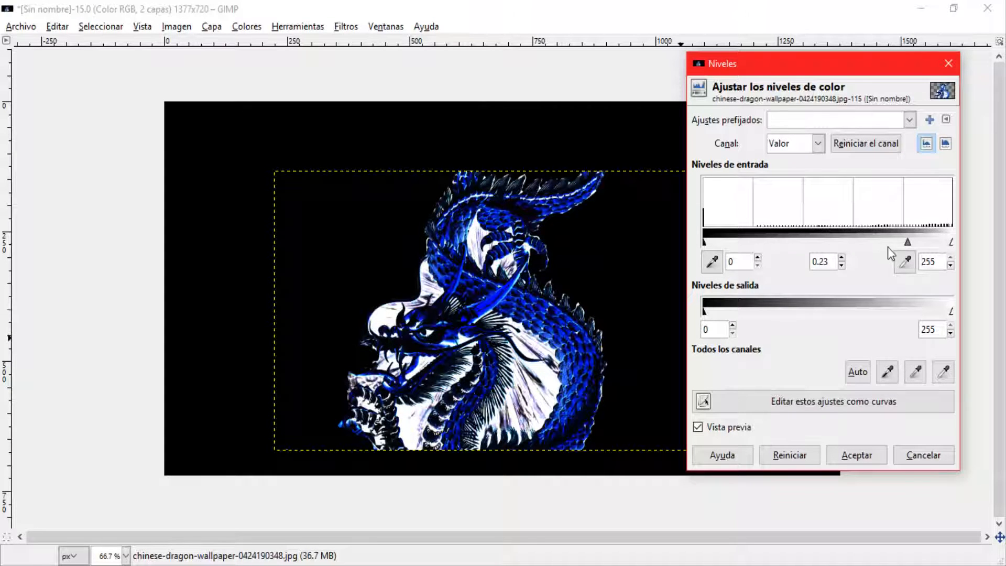
drag(907, 242, 898, 242)
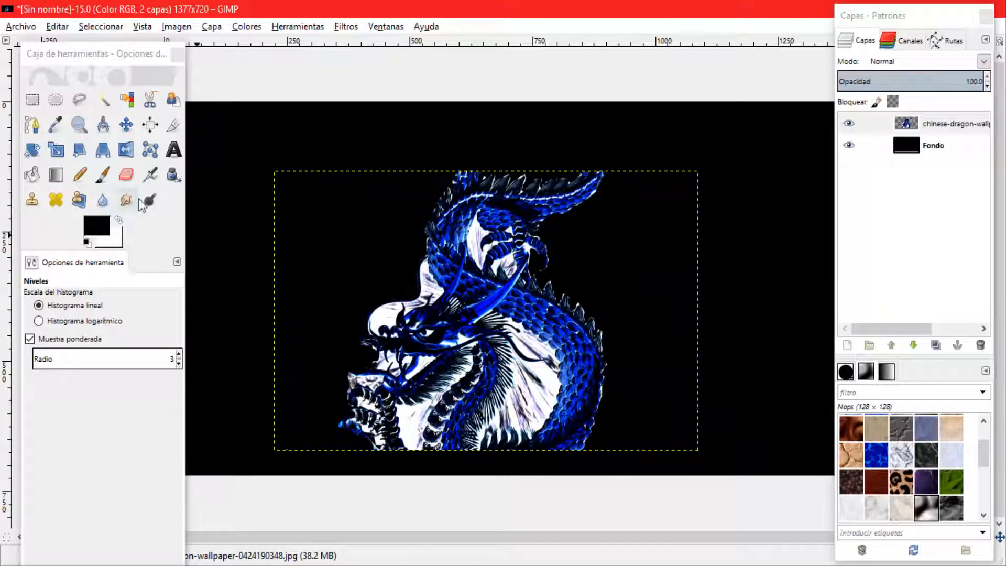
- Smudge the dragon's upper crest tip and claw tips into the dark background
click(127, 200)
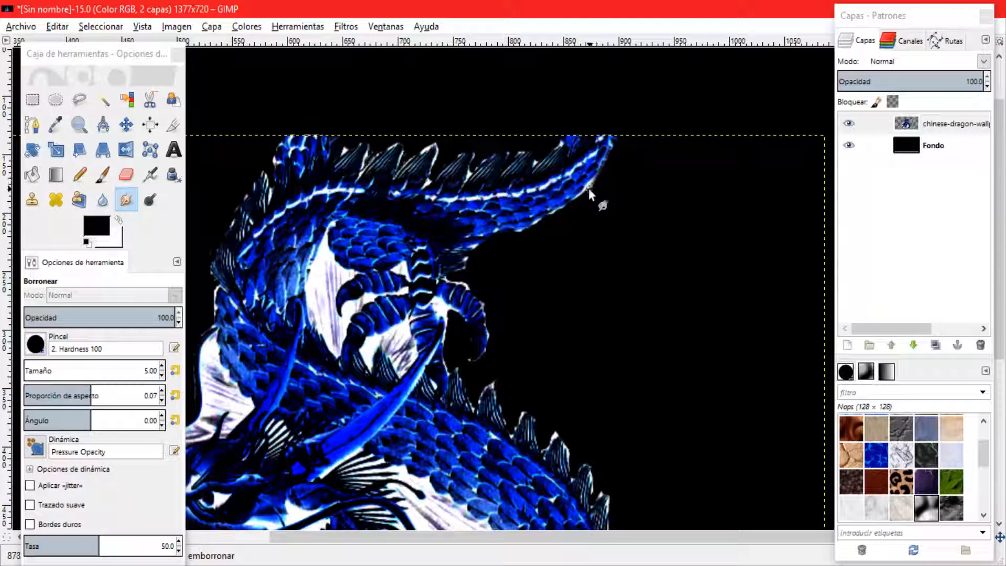
drag(591, 196, 526, 237)
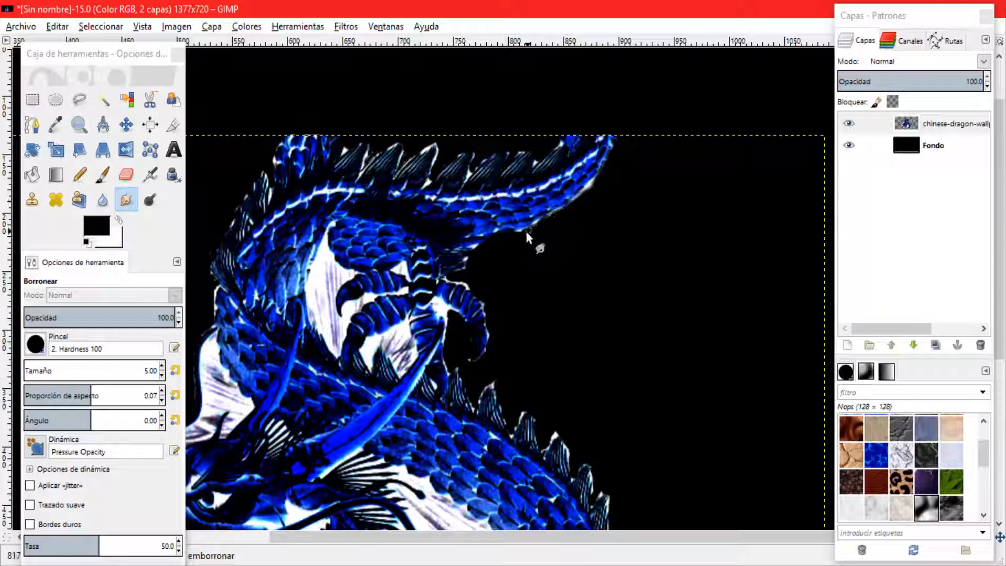
drag(526, 238, 474, 277)
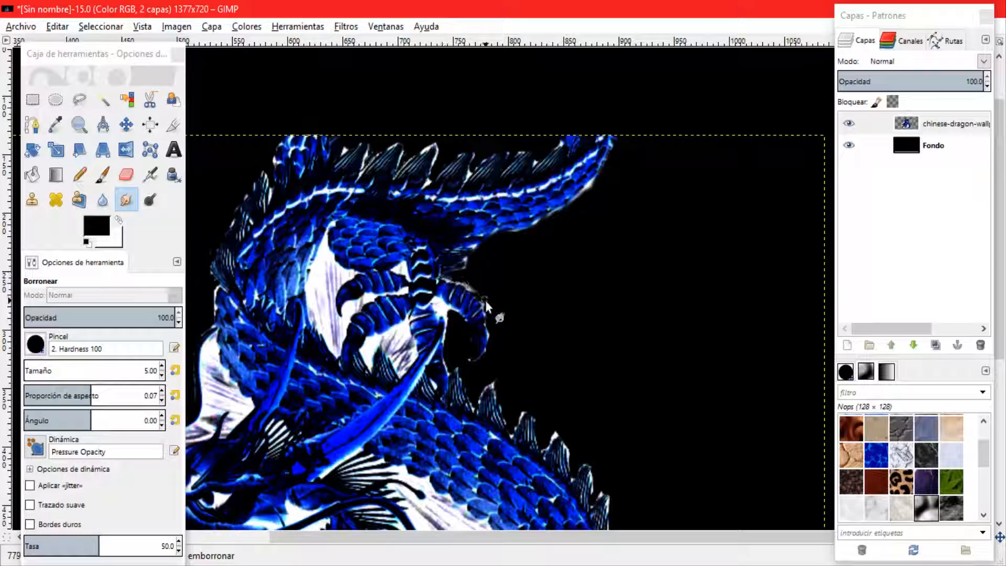
drag(487, 306, 500, 367)
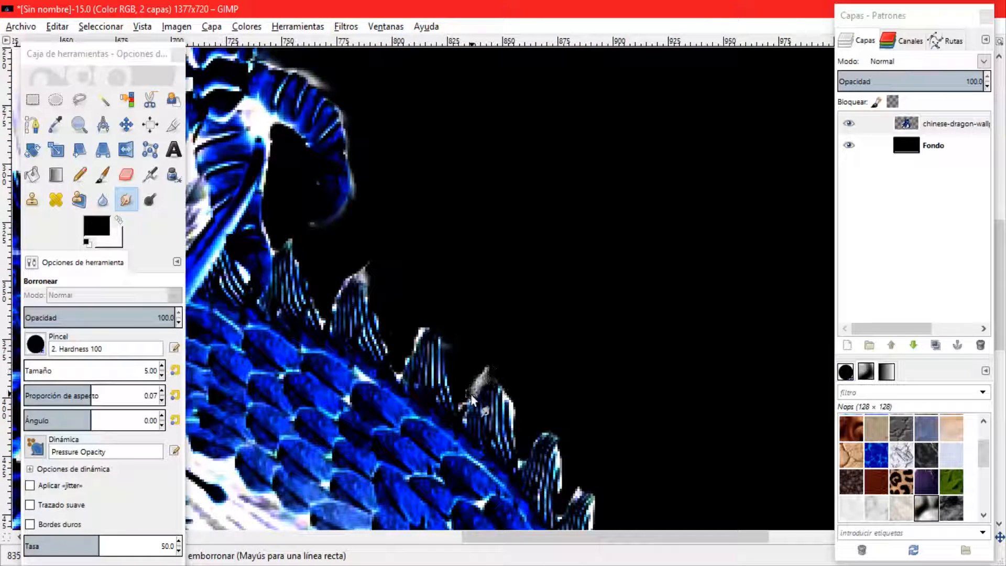
- Smudge the back fin tips and lower body edge to blend them into the background
drag(471, 398, 520, 446)
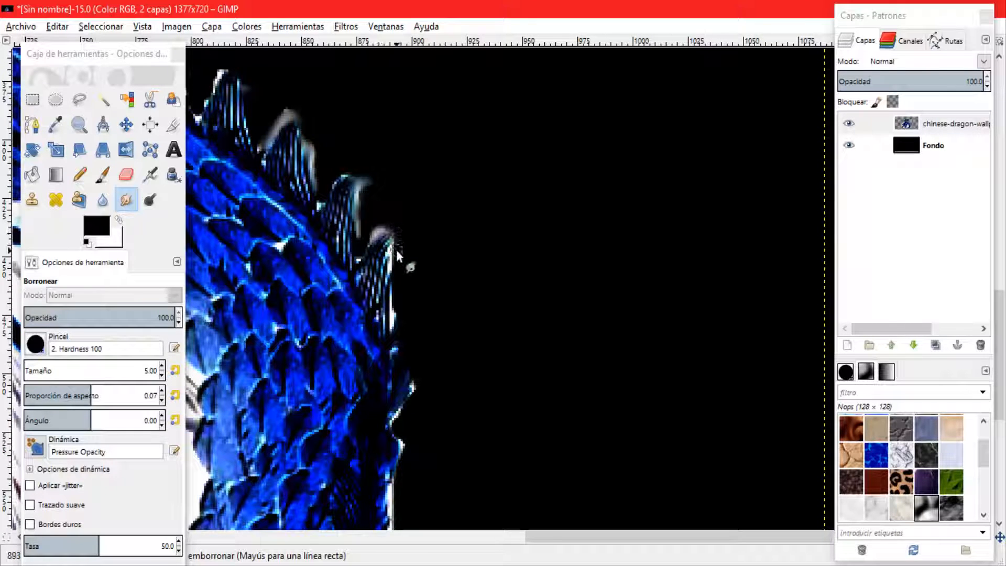
drag(397, 257, 395, 330)
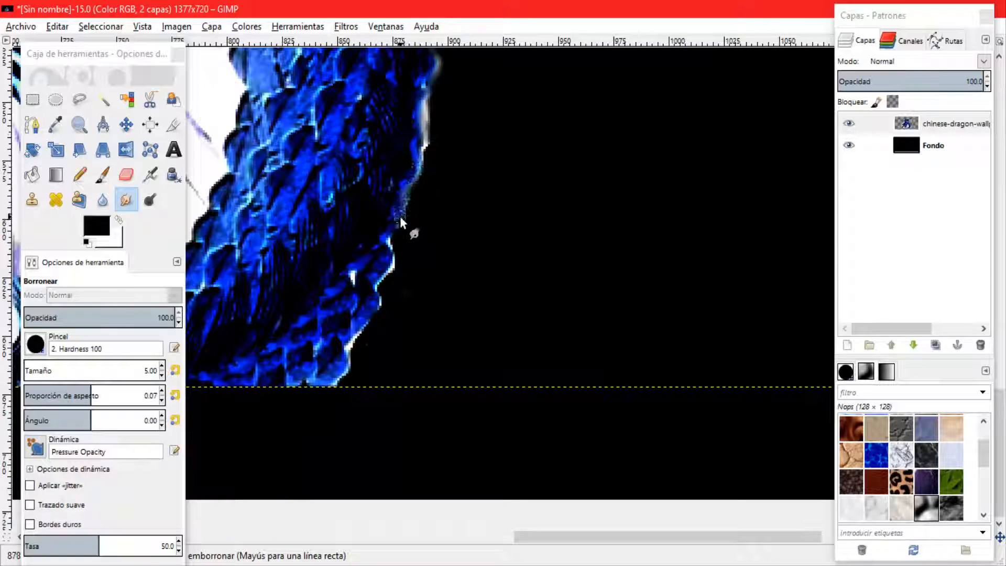
drag(400, 221, 386, 292)
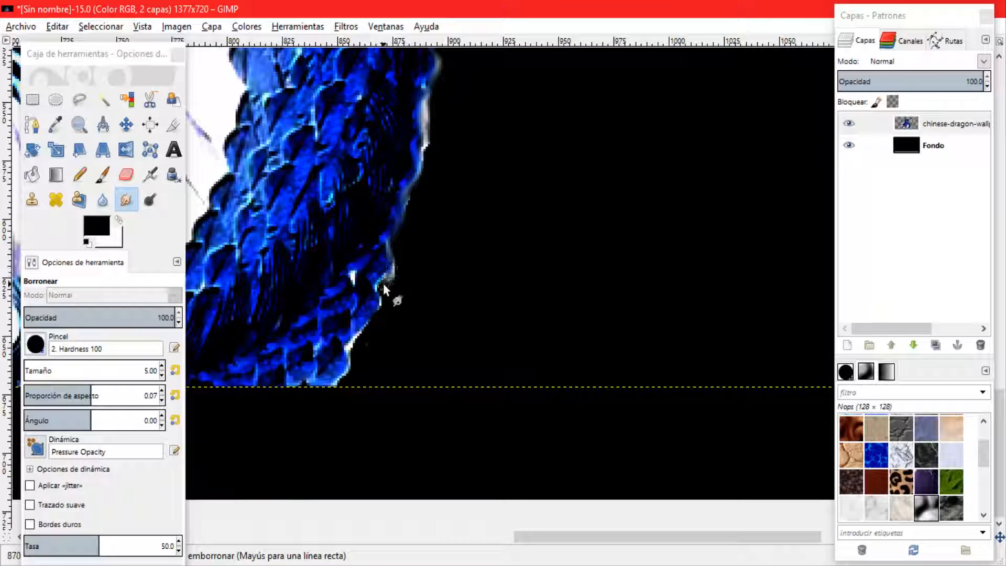
drag(385, 292, 343, 362)
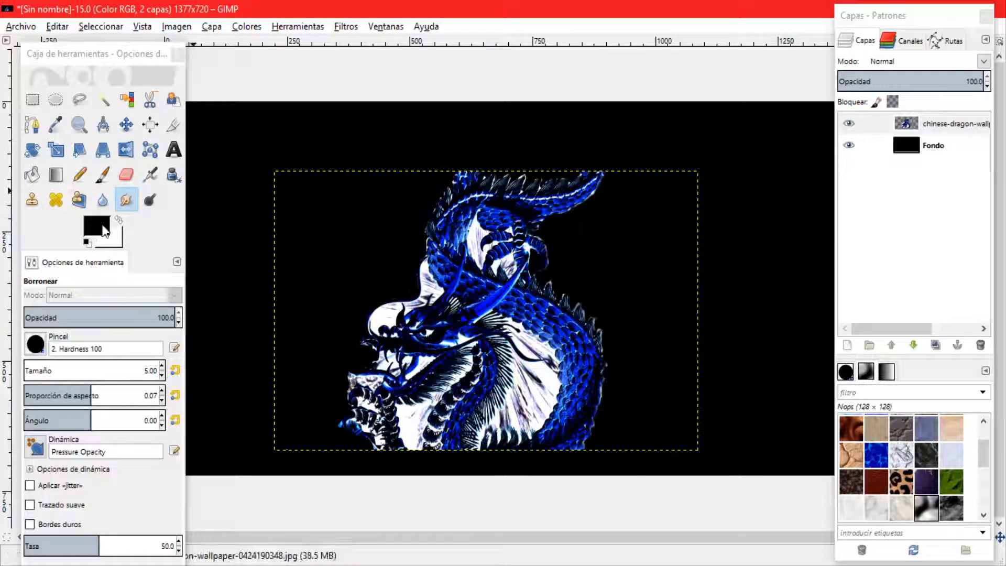
- Paint a dark brush stroke across the dragon's white area
click(103, 175)
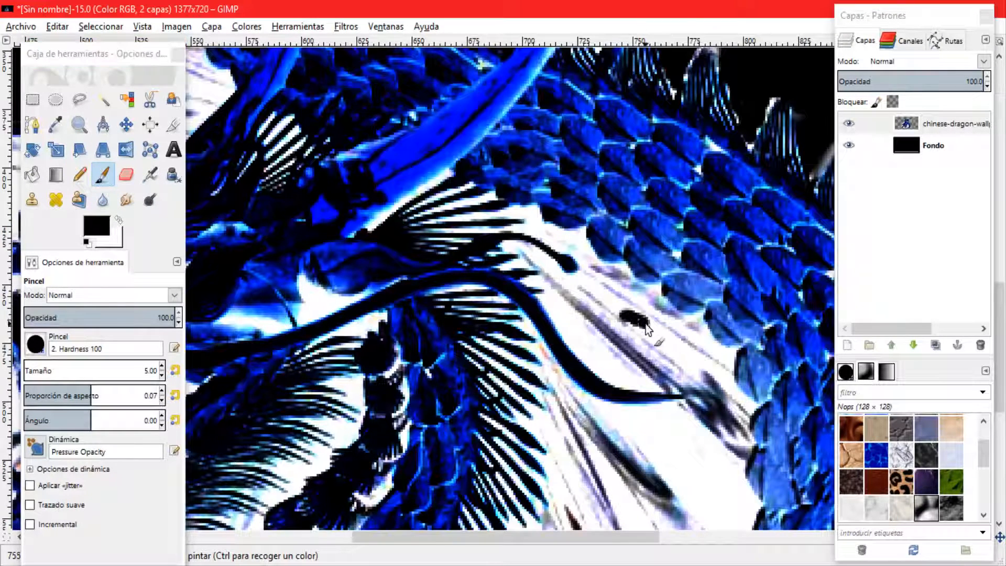
drag(635, 320, 738, 378)
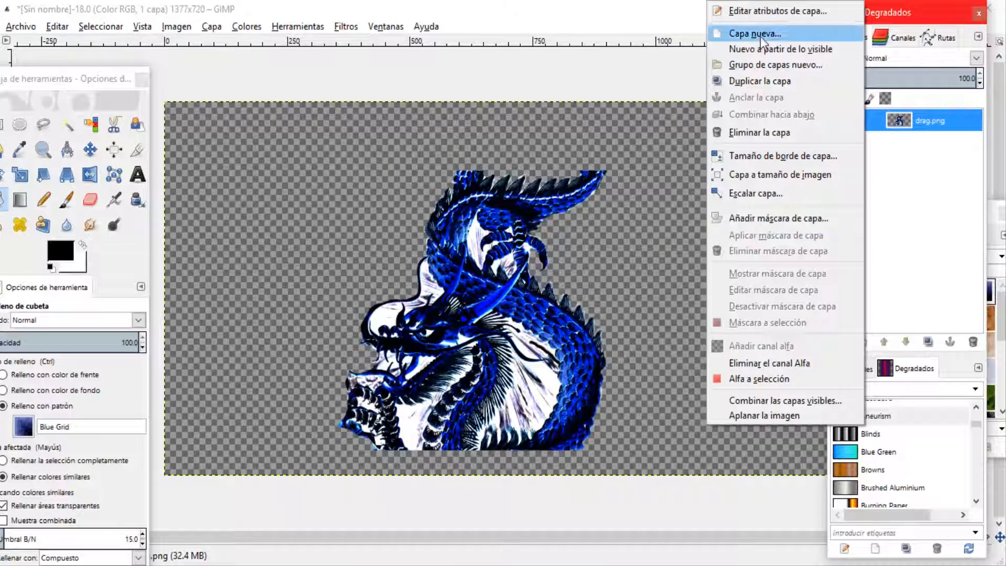
- Add a brick-pattern layer beneath the dragon and invert its colours to pale blue-grey
click(755, 34)
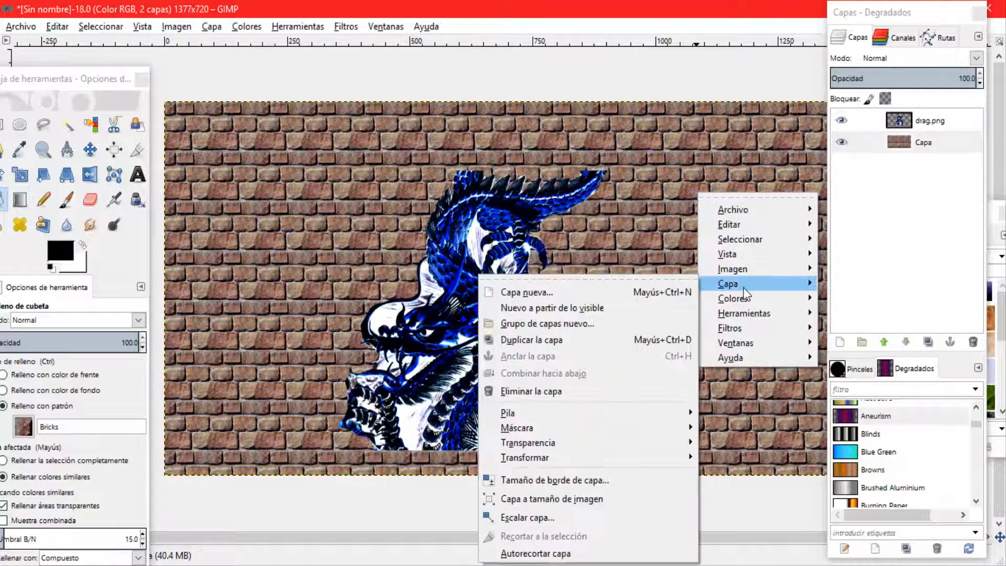
click(732, 297)
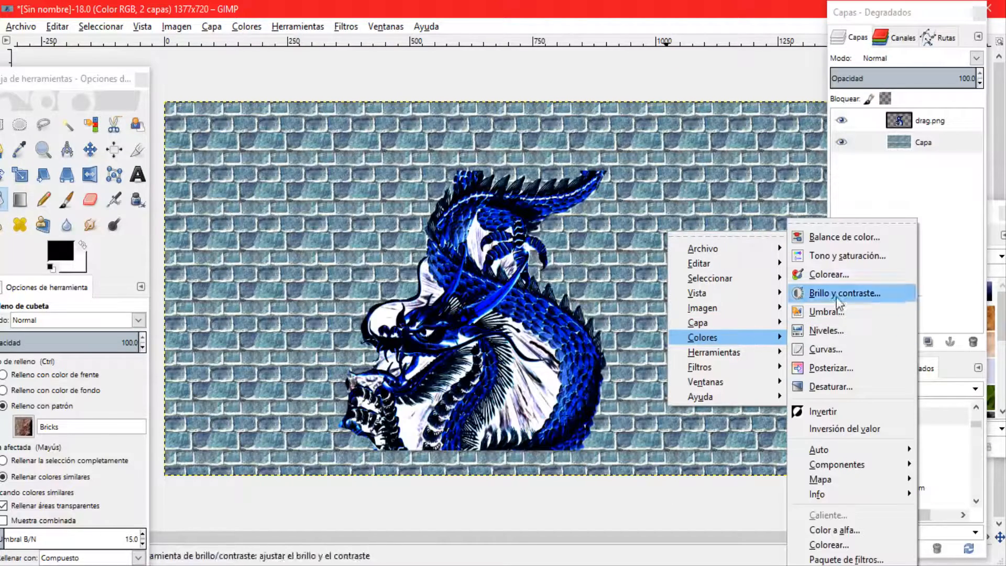
- Lower the brick layer's brightness to about -107 in Brightness-Contrast
click(844, 294)
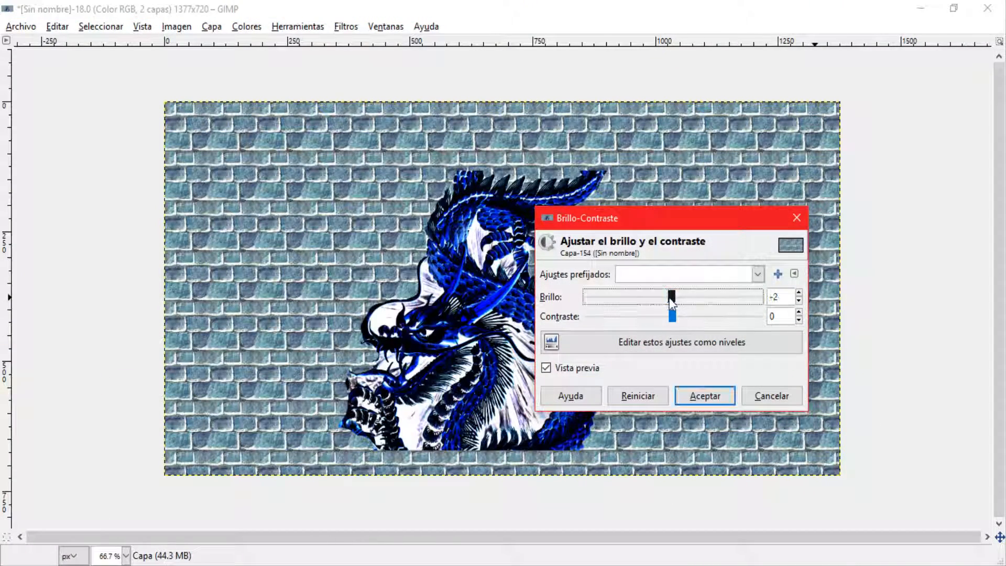
drag(671, 295, 595, 296)
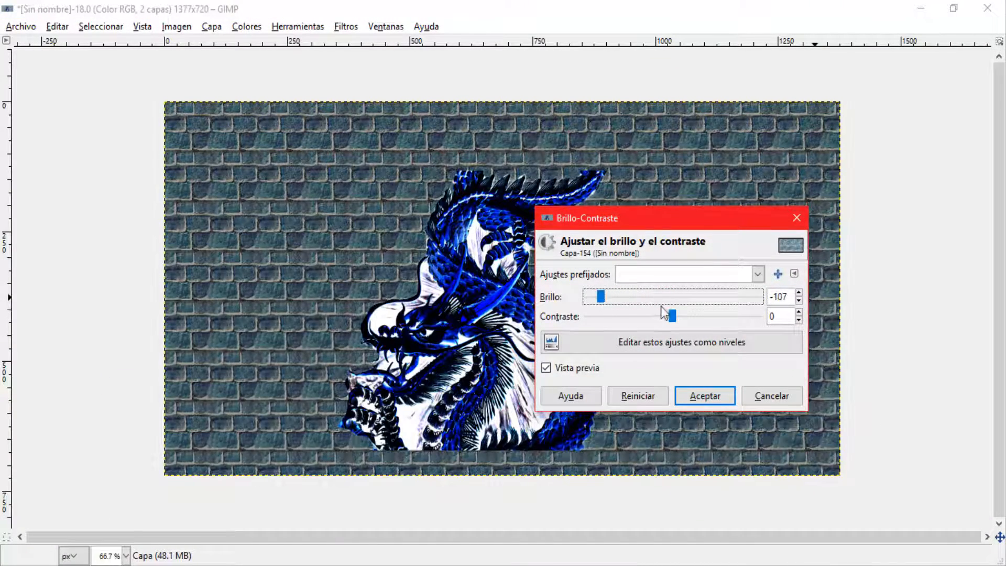
drag(674, 316, 735, 316)
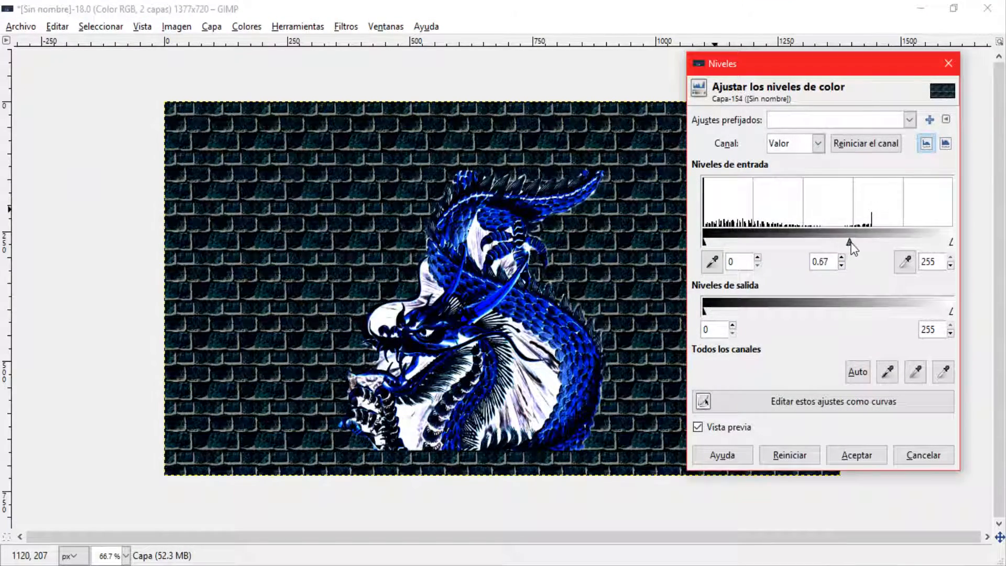
- Set the brick layer's Levels midtone slider to about 0.72 for darker bricks
drag(849, 243, 878, 243)
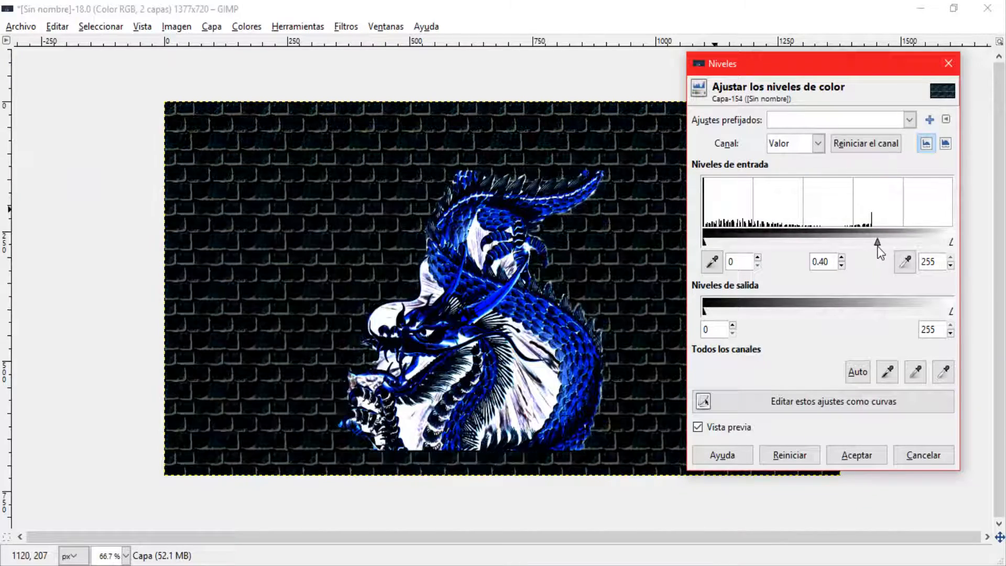
drag(878, 243, 828, 243)
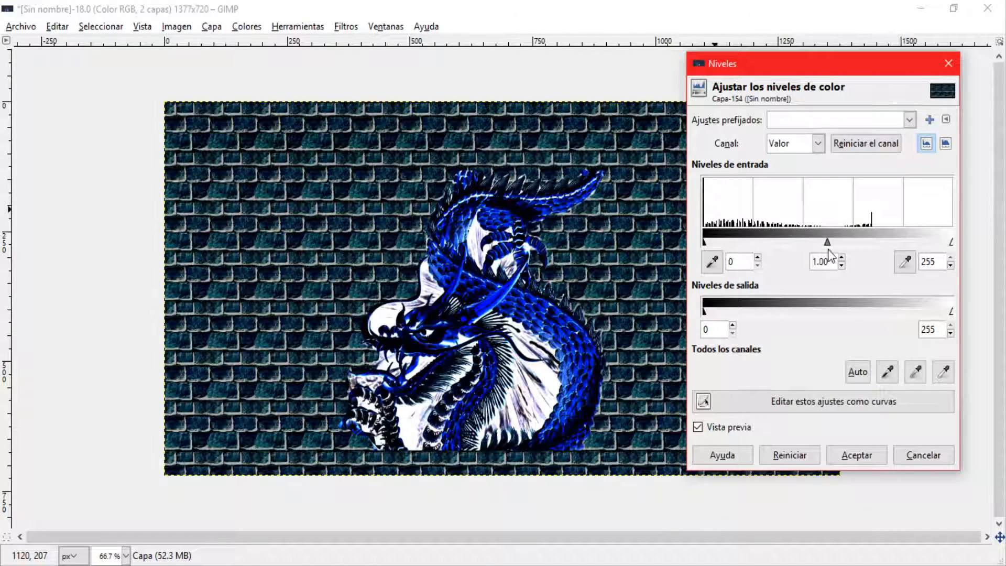
drag(828, 242, 846, 242)
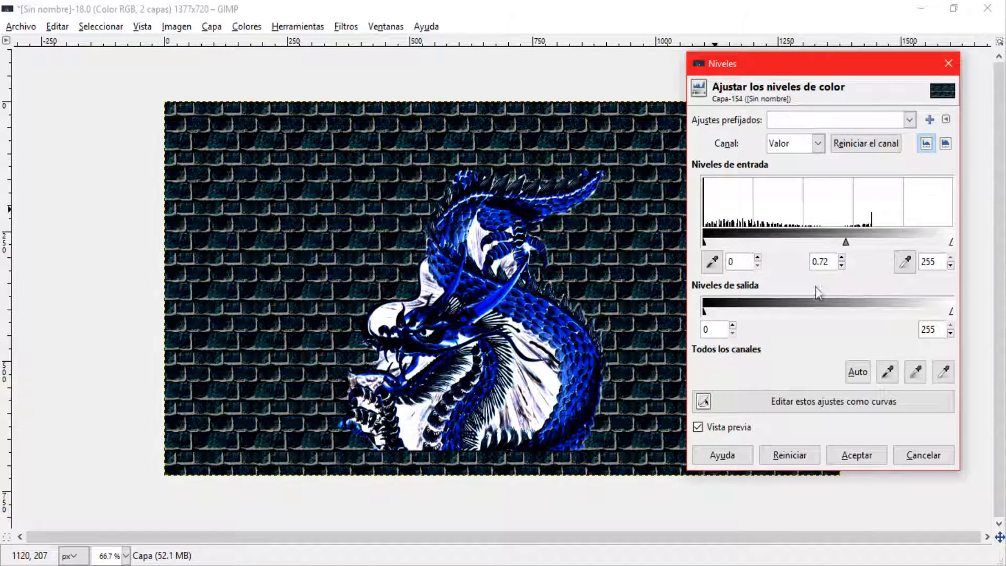